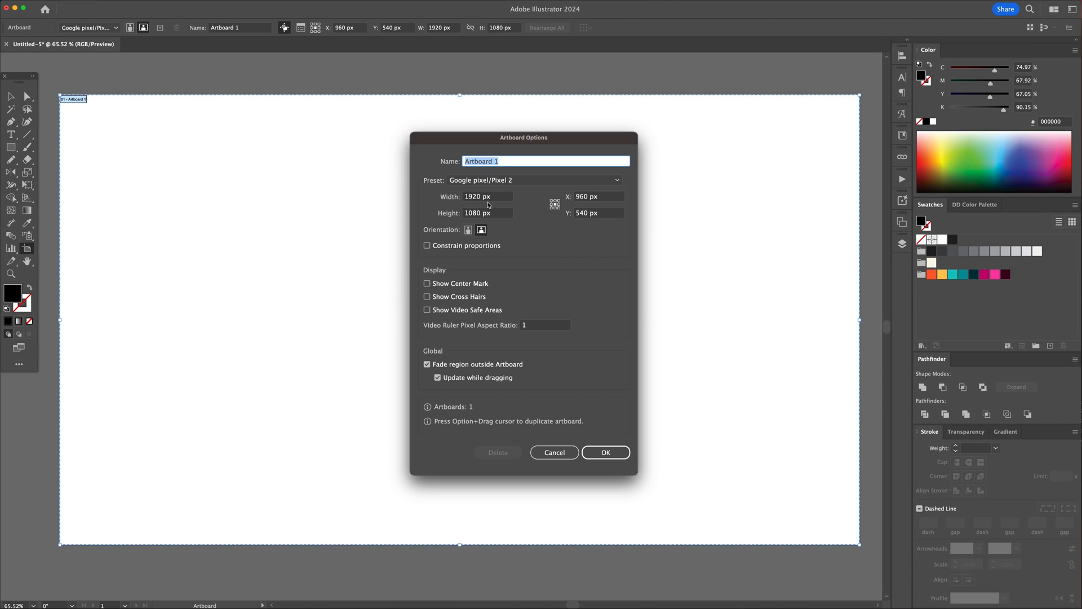
Keep the 1920 × 1080 px artboard and type the word PAPER
triple_click(487, 212)
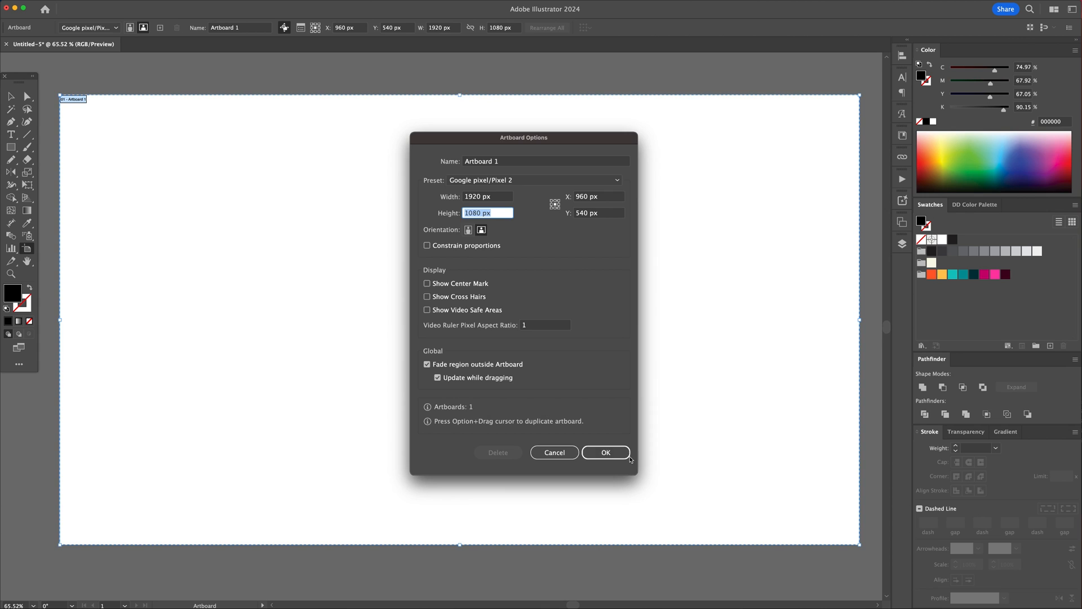
left_click(605, 451)
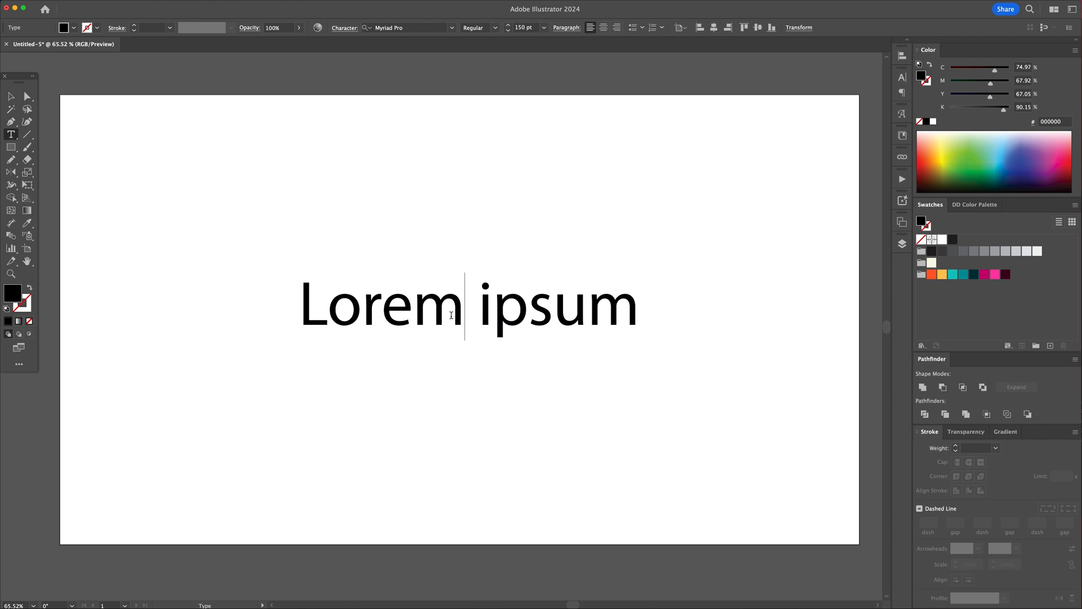
type("PAPER")
left_click(408, 27)
type("gotham")
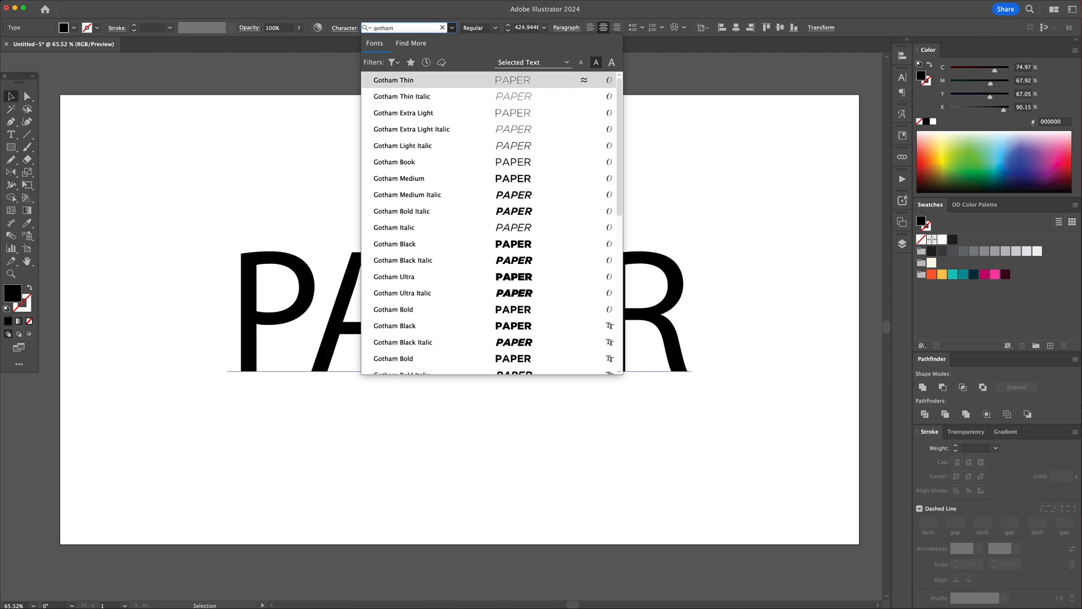
mouse_move(446, 243)
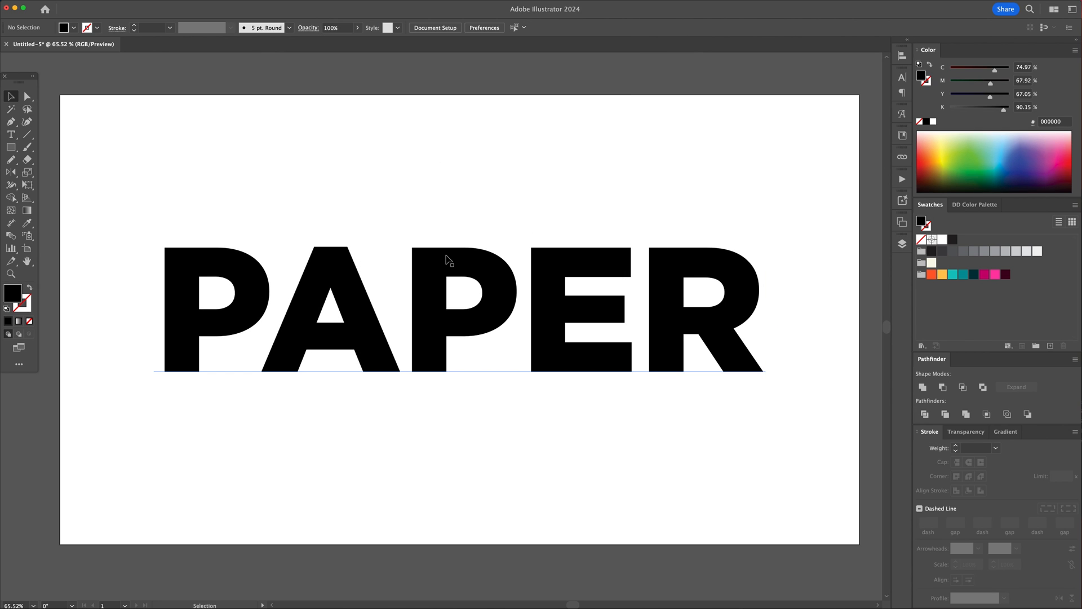
Convert the PAPER text to outlines and give the letters a 6 pt black stroke with no fill
right_click(446, 260)
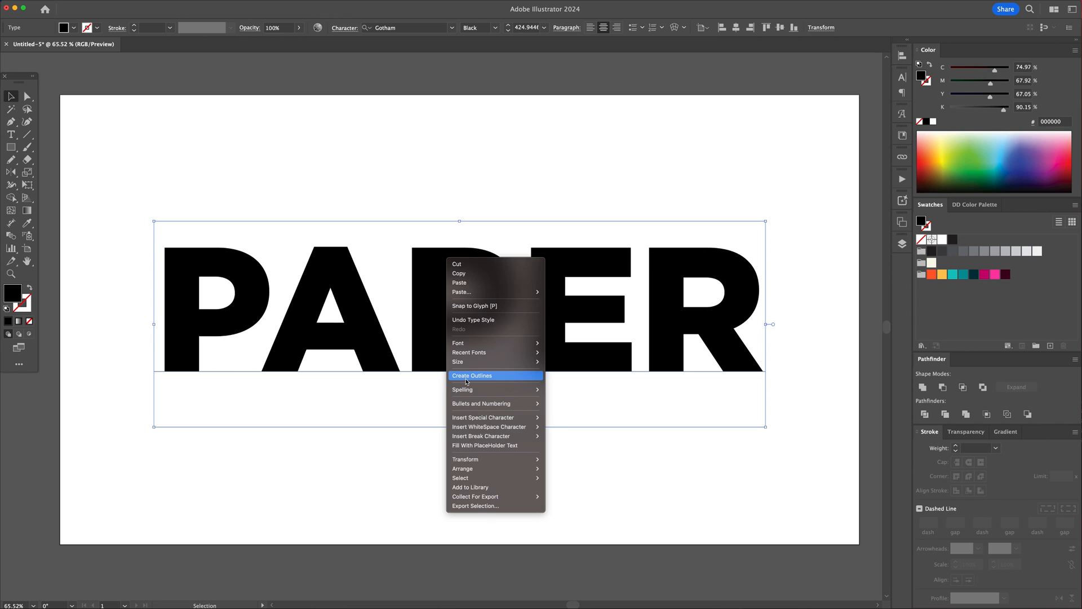
left_click(472, 375)
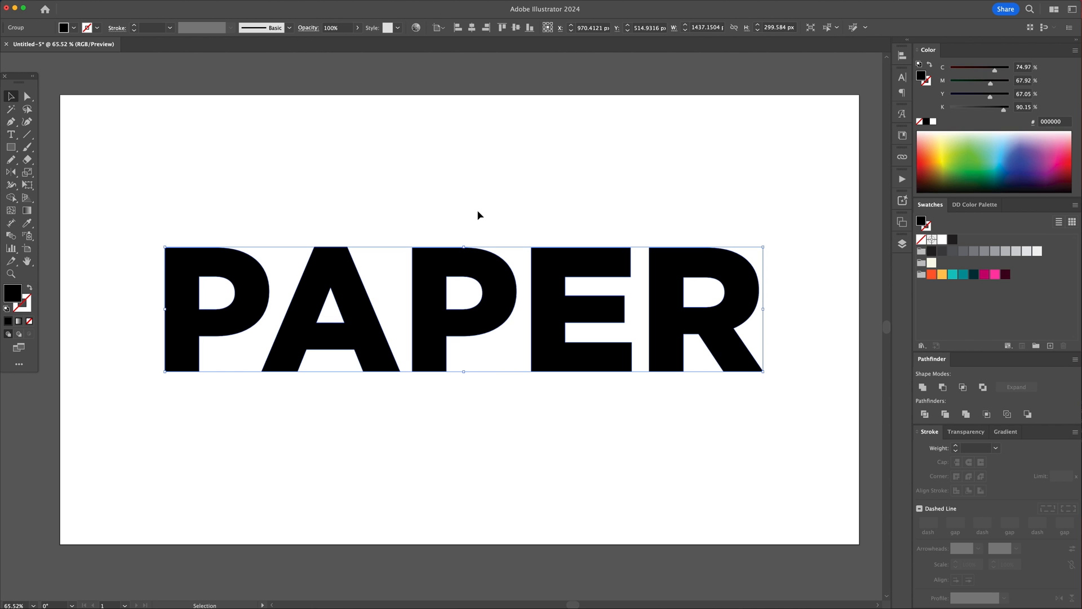
left_click(459, 449)
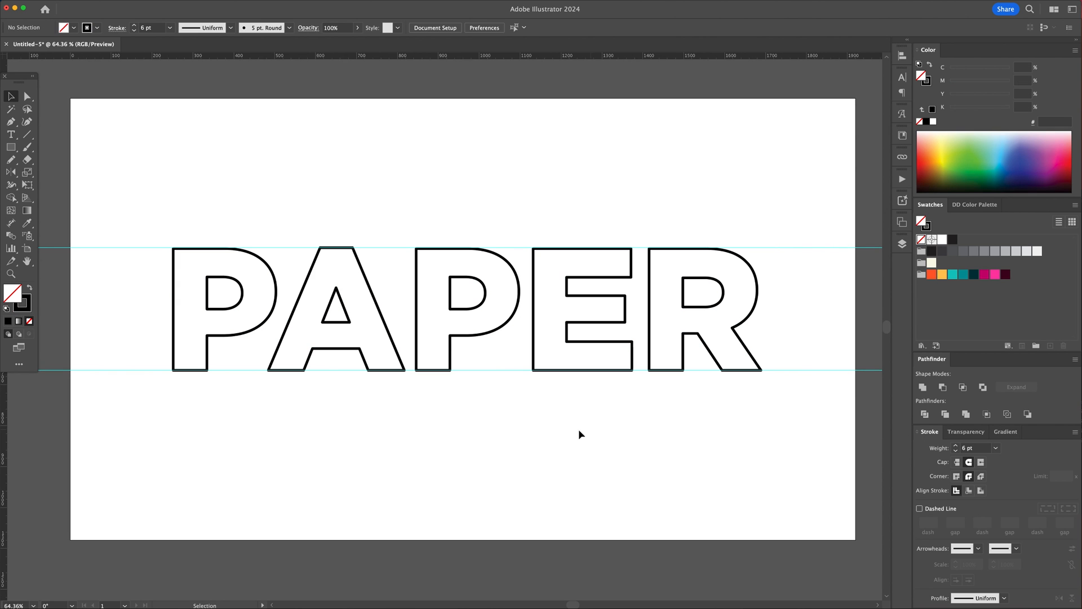
Delete the P's lower bowl segment and redraw the curve back onto the stem
left_click(27, 95)
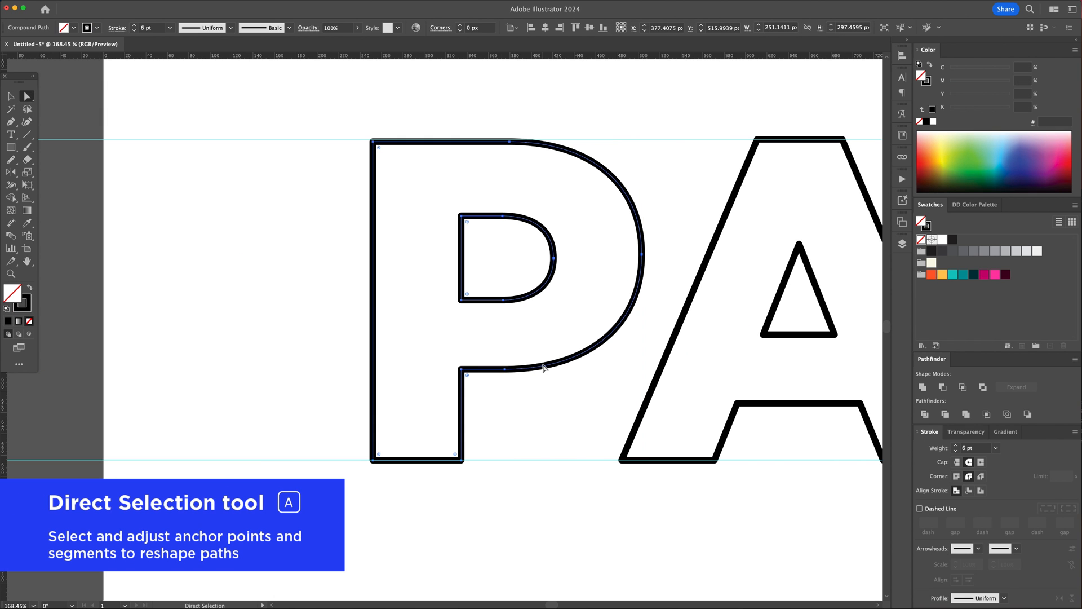
left_click(508, 369)
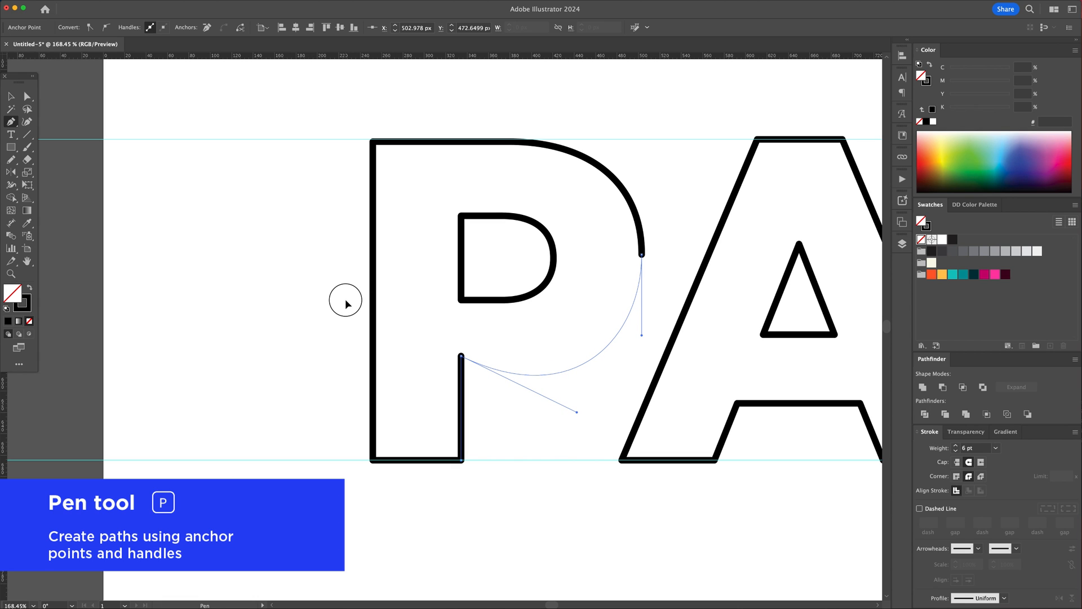
left_click(27, 95)
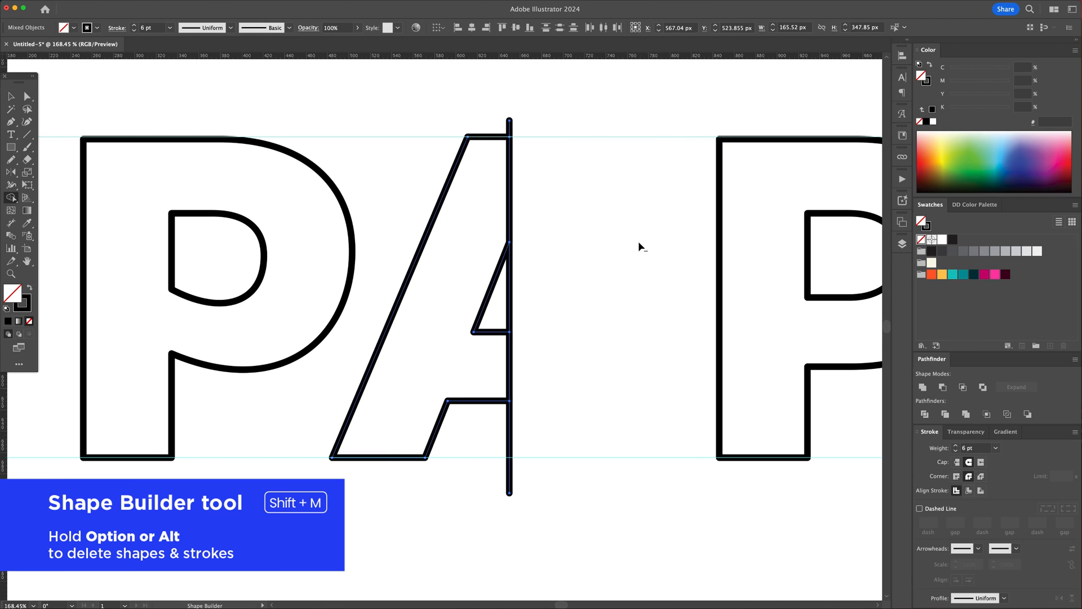
mouse_move(520, 302)
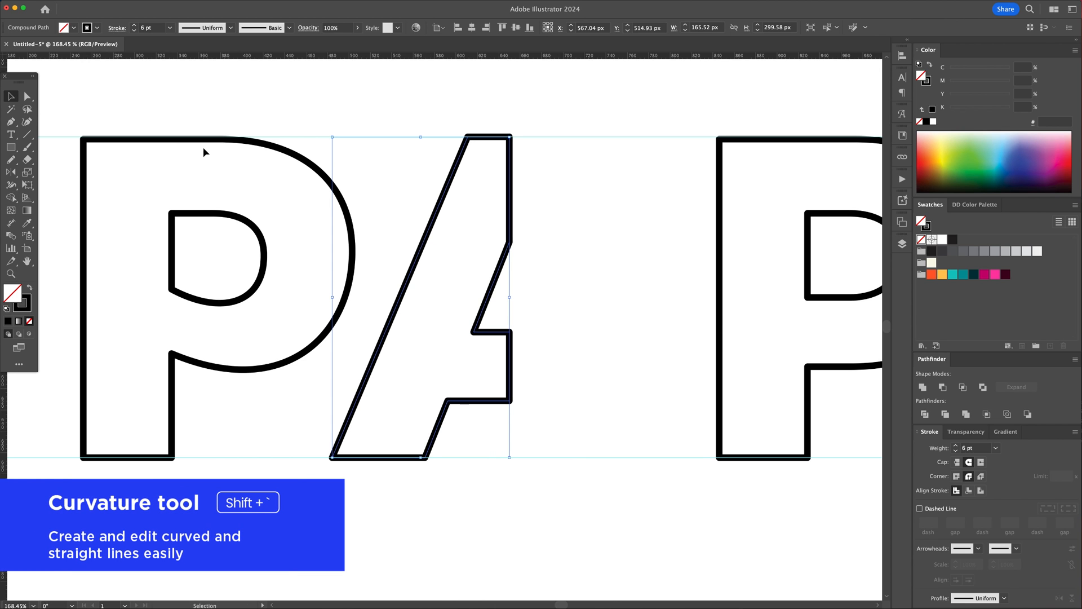
Reflect-copy the A's left half across its right edge for a symmetrical letter
left_click(28, 121)
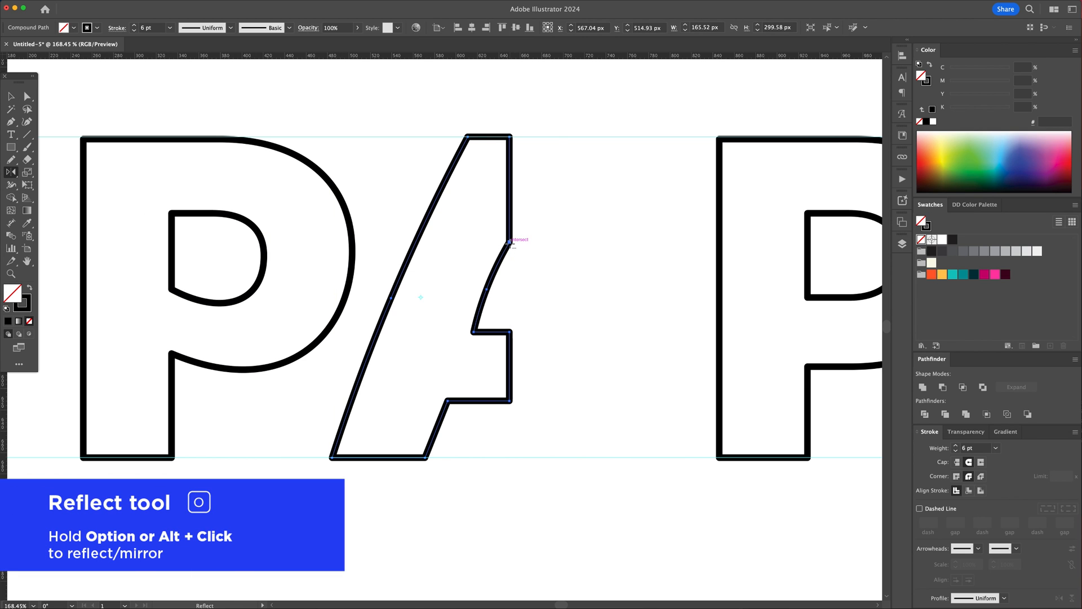
left_click(509, 240)
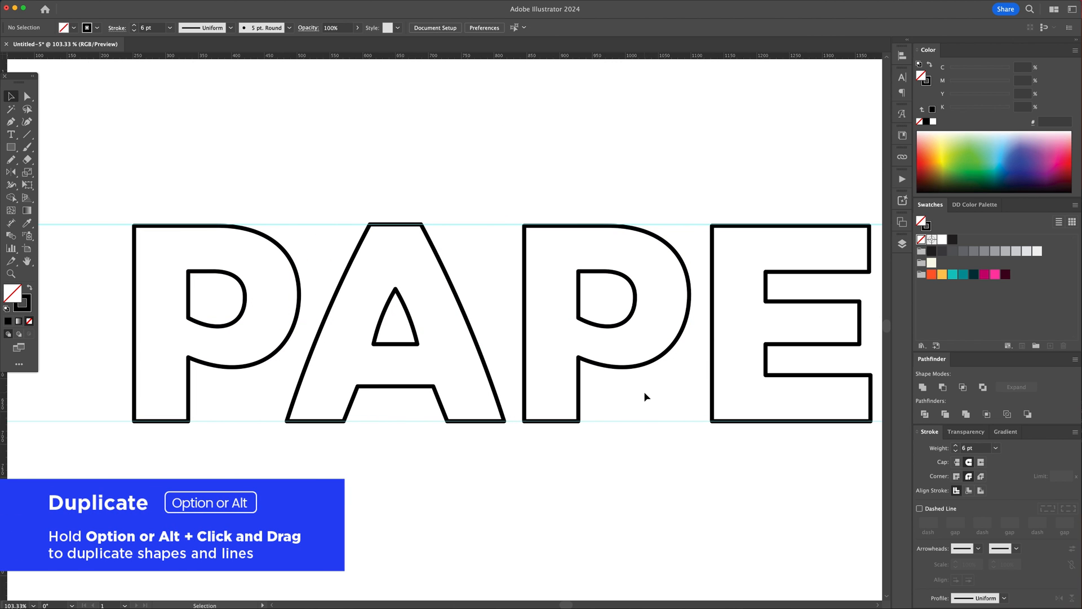
Replace the R with a copy of the P and draw a diagonal leg to the baseline
scroll("right", 3)
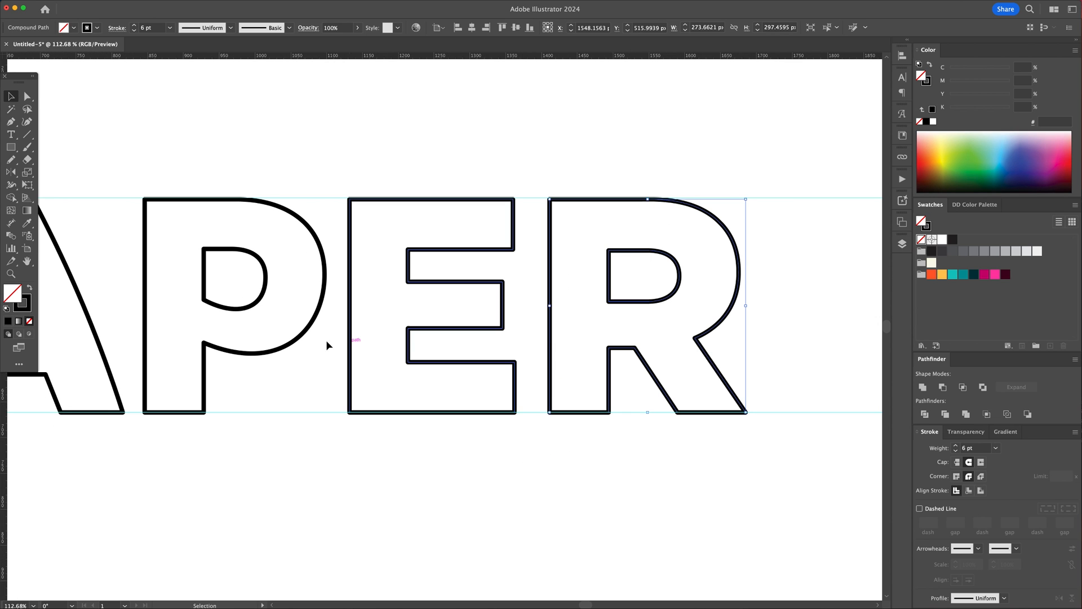
left_click(234, 304)
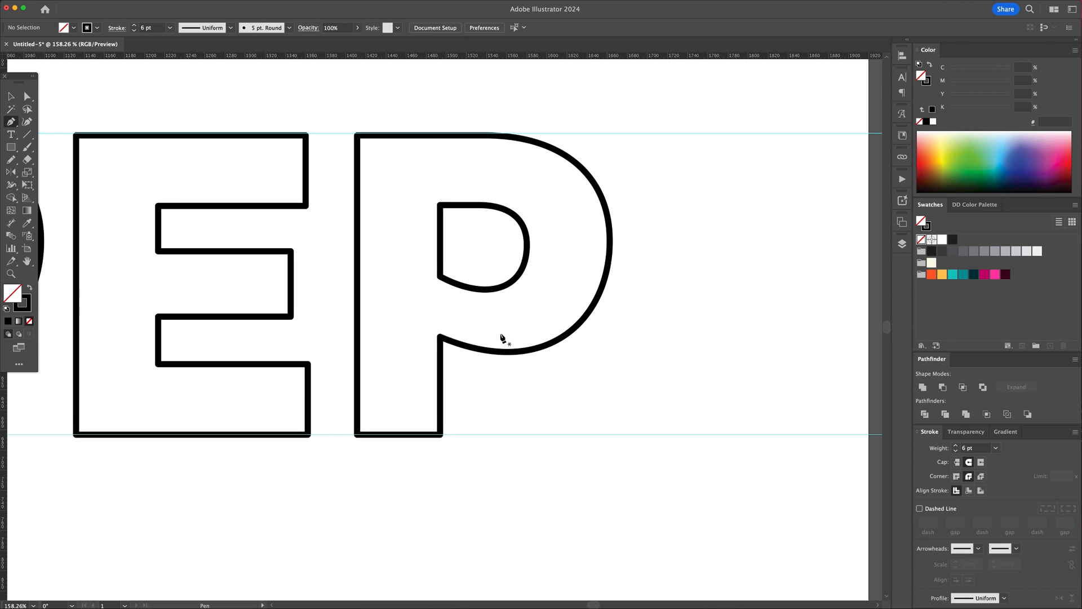
left_click(440, 338)
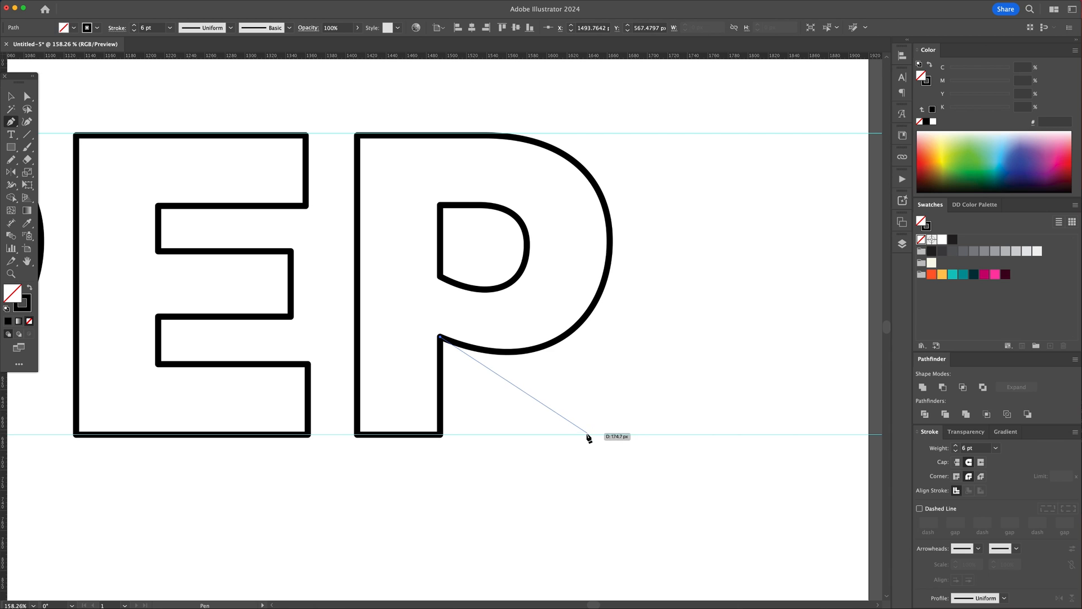
left_click(595, 372)
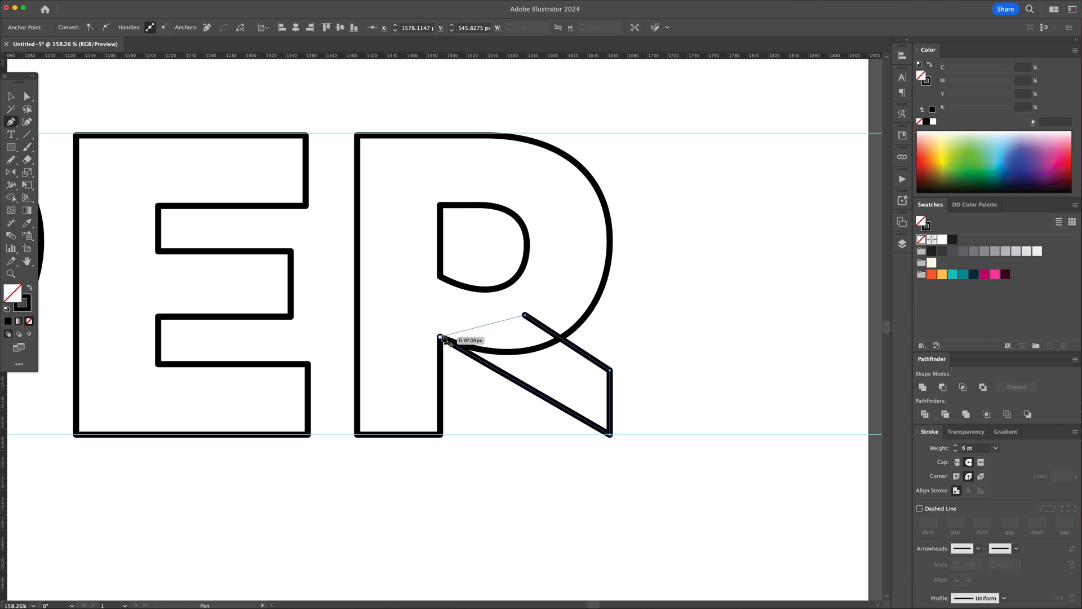
left_click(439, 338)
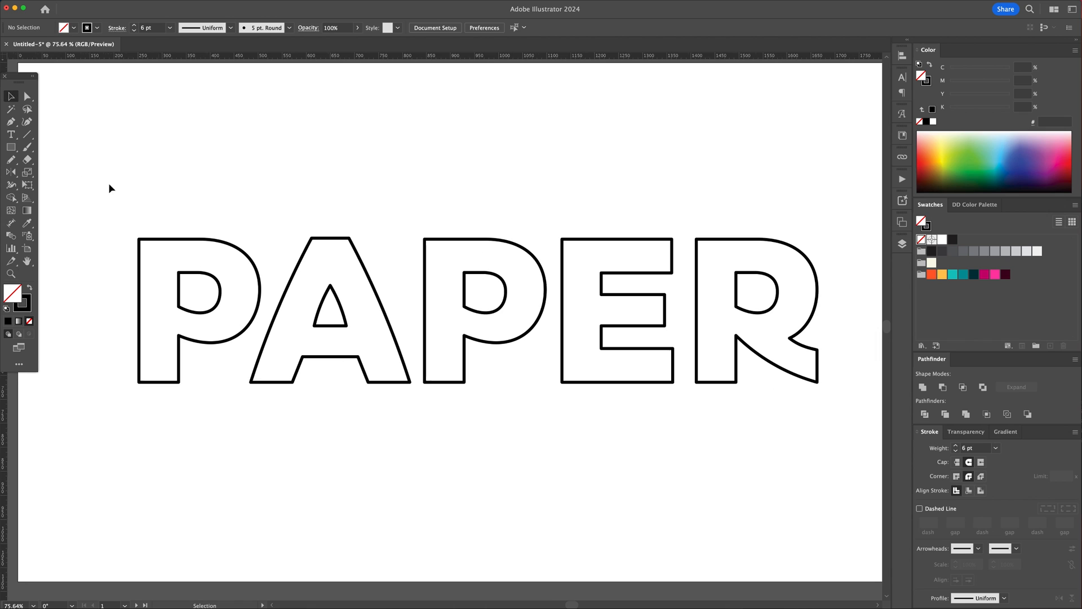
Open Pencil Tool Options and set Fidelity to Smooth
double_click(12, 160)
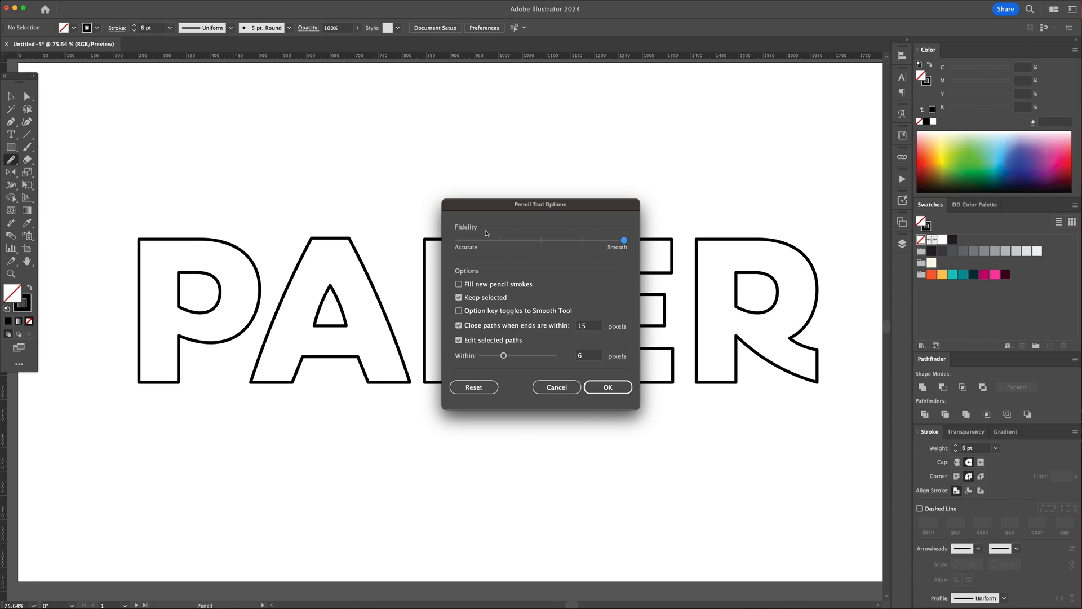
mouse_move(608, 387)
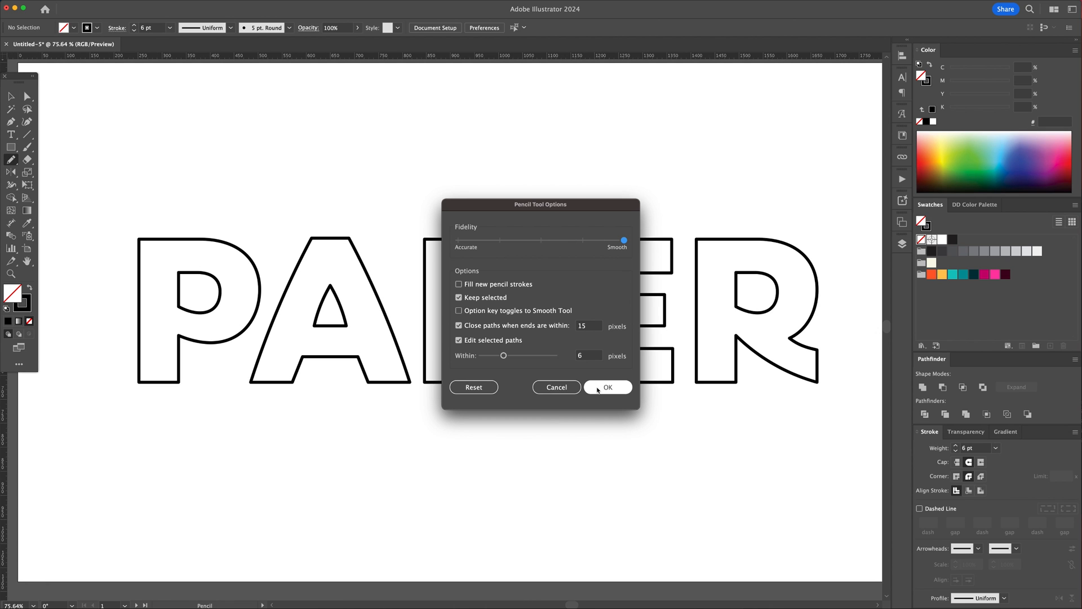
Accept the smooth Pencil settings and draw wavy strokes across the P
left_click(606, 387)
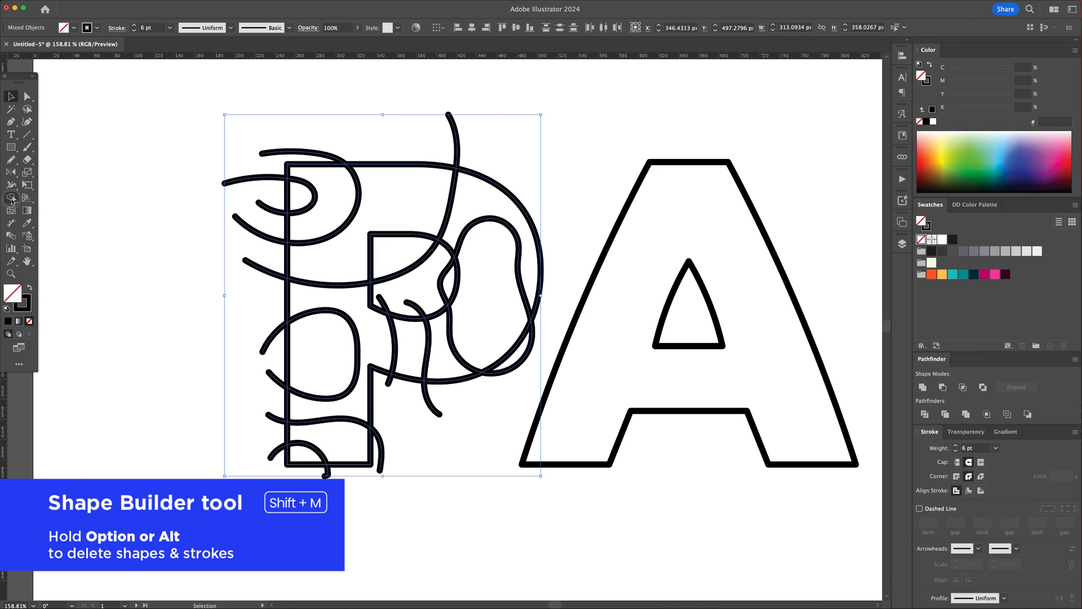
left_click(12, 199)
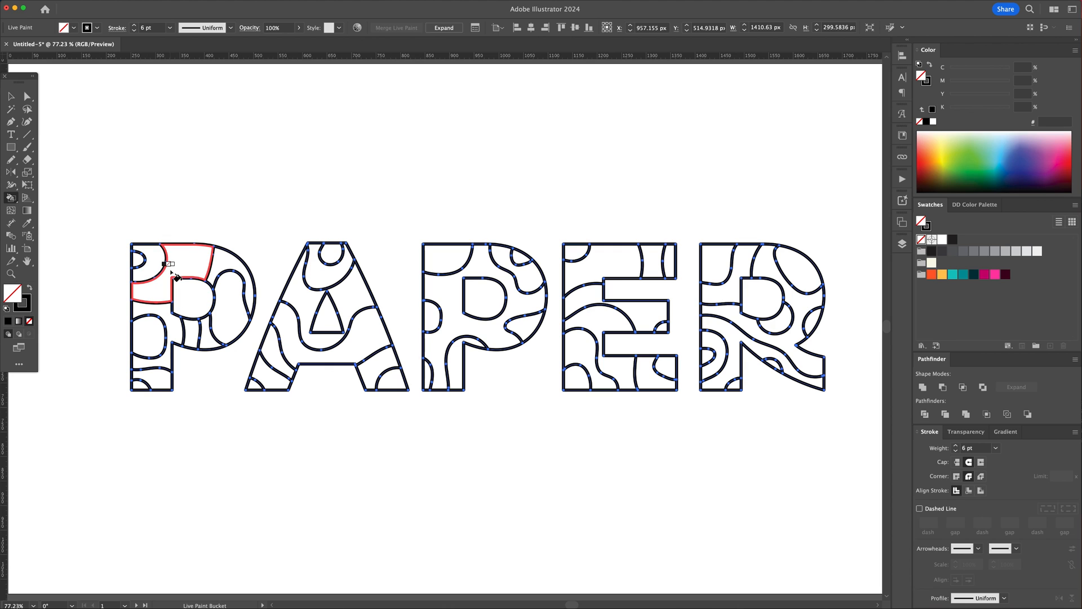
mouse_move(983, 279)
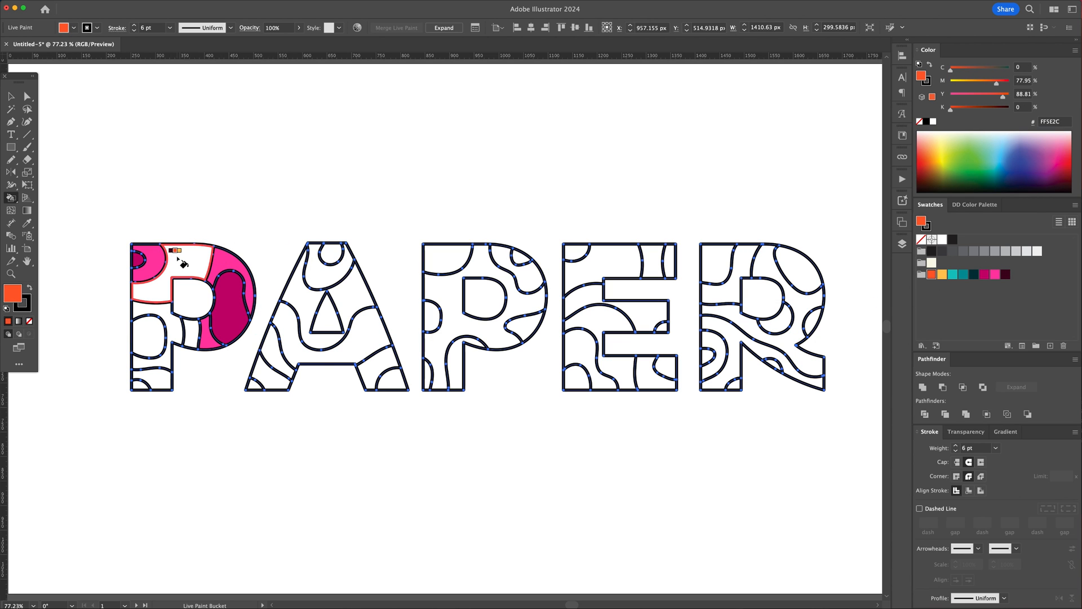
Live-paint regions of P, A, second P and E in orange, teal, magenta and yellow
left_click(194, 338)
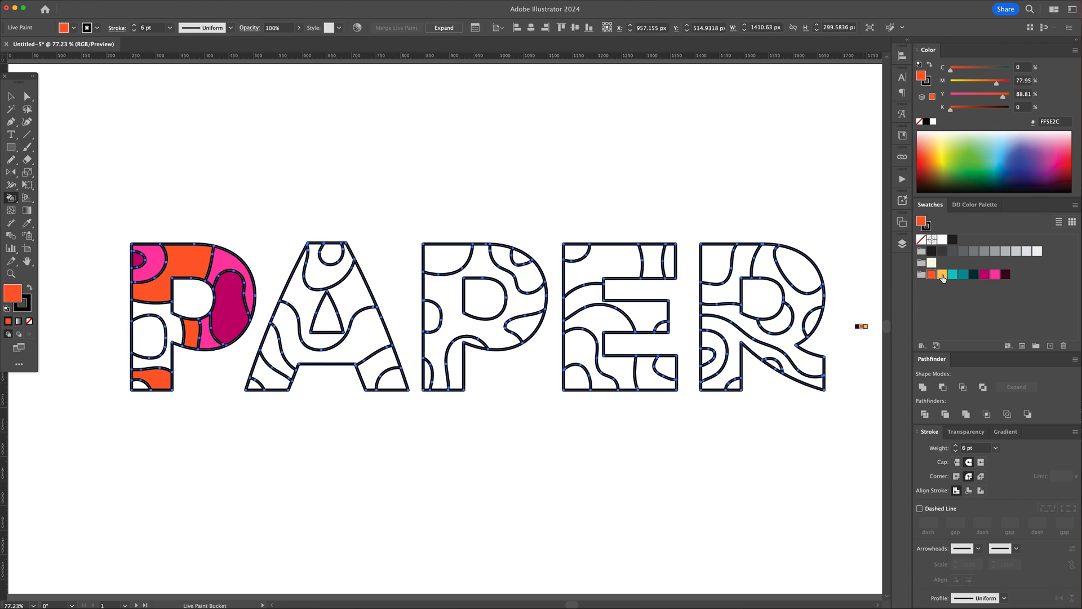
left_click(943, 273)
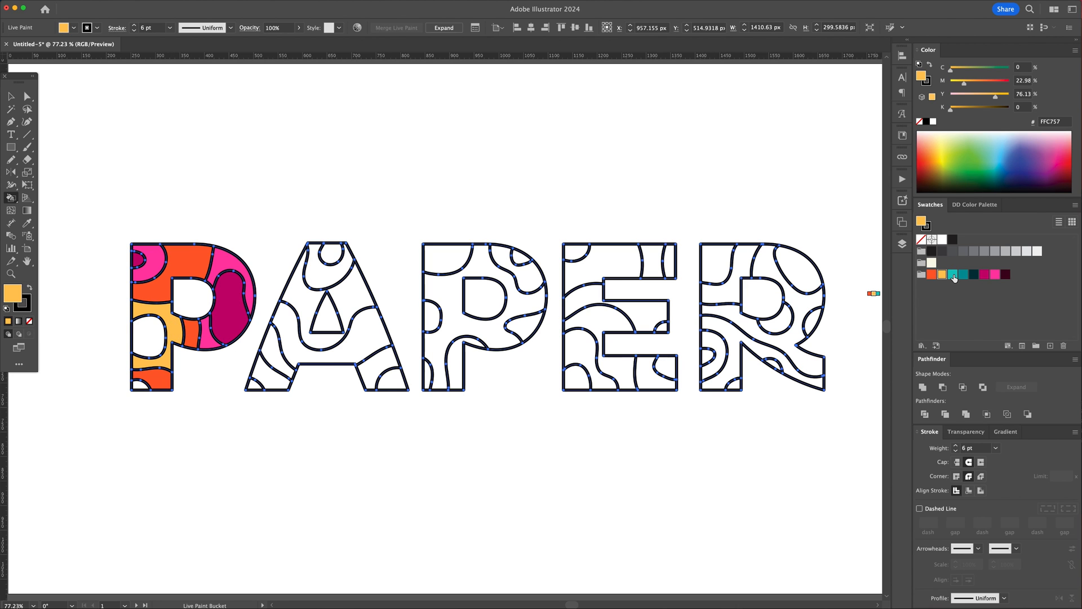
left_click(954, 274)
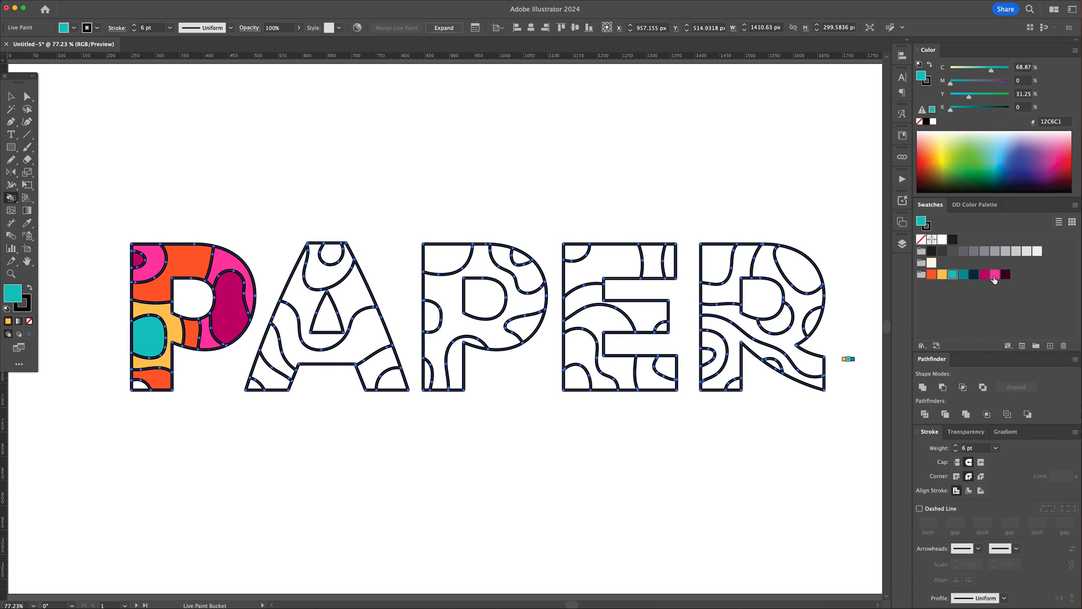
left_click(352, 276)
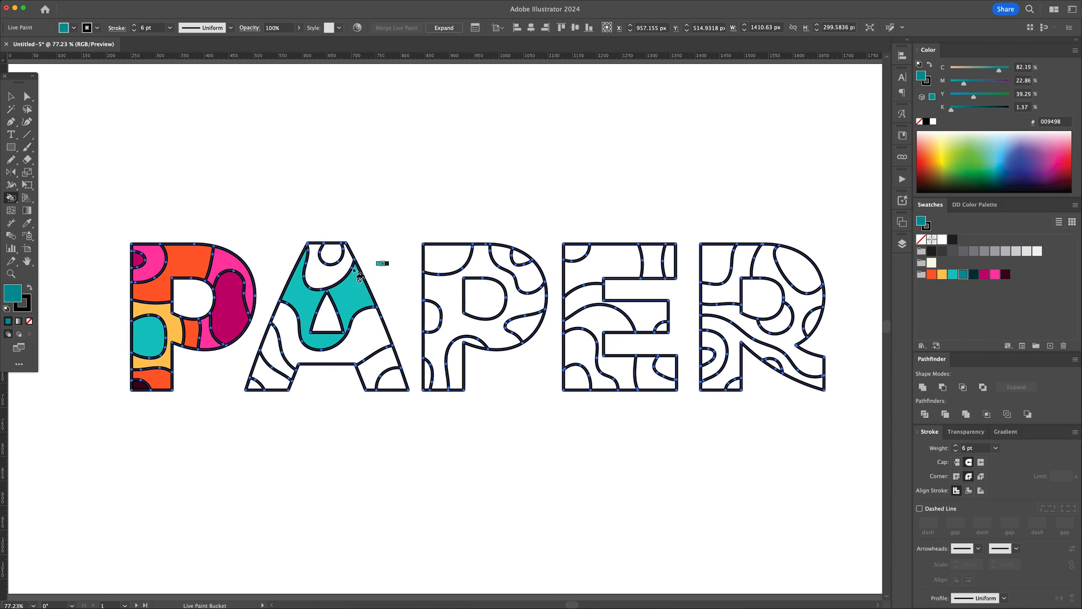
left_click(331, 344)
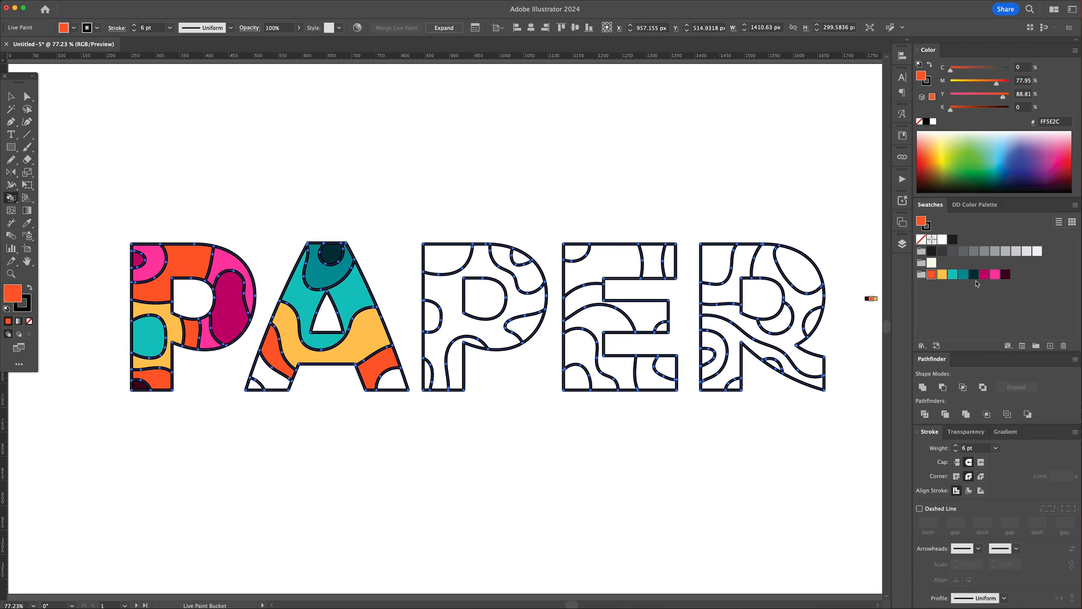
left_click(434, 261)
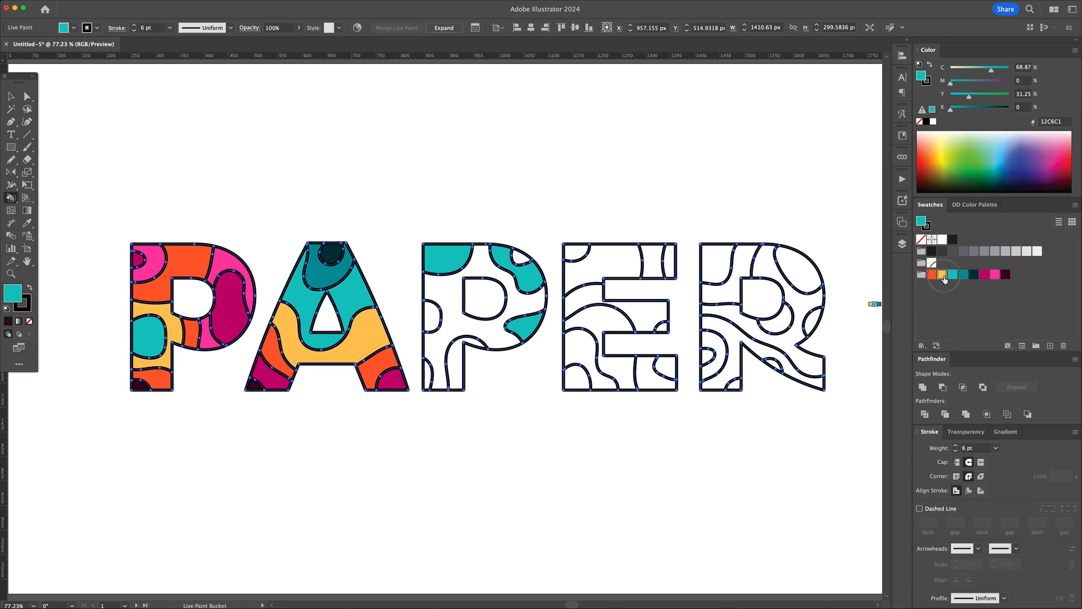
left_click(954, 274)
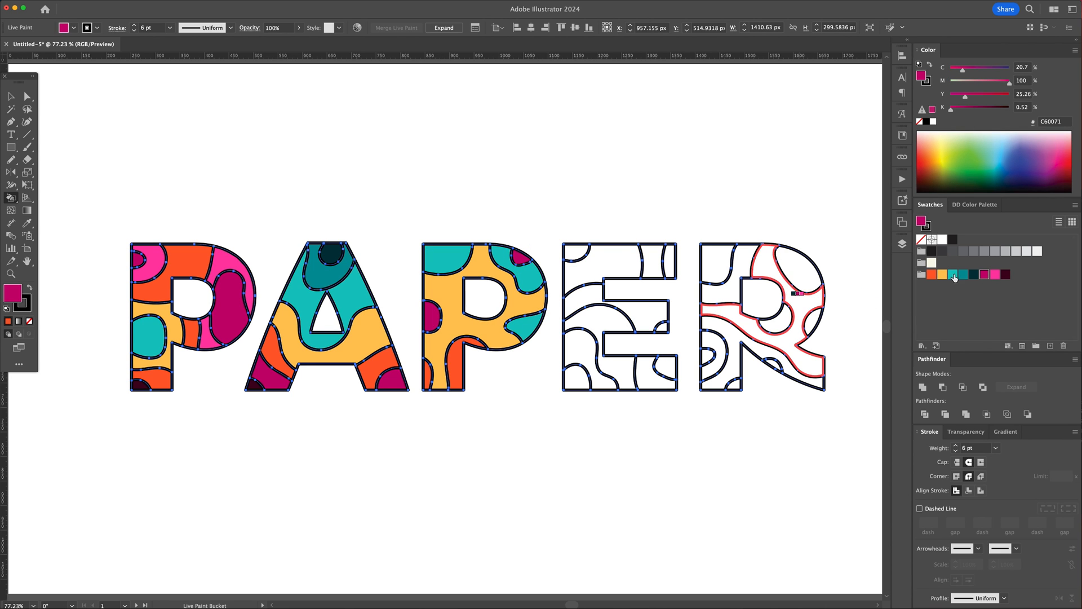
left_click(652, 269)
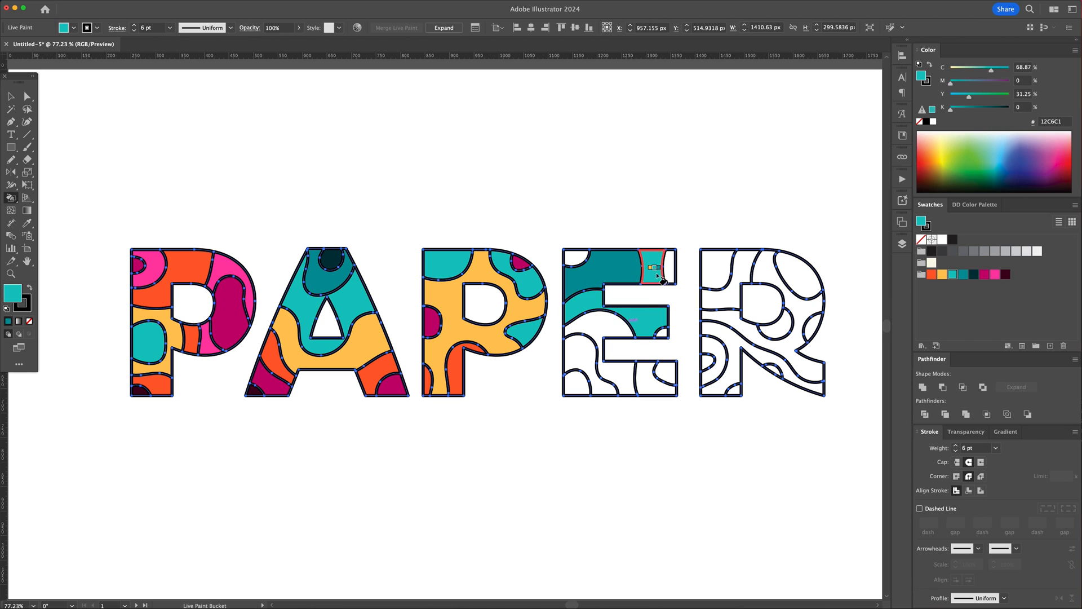
left_click(941, 274)
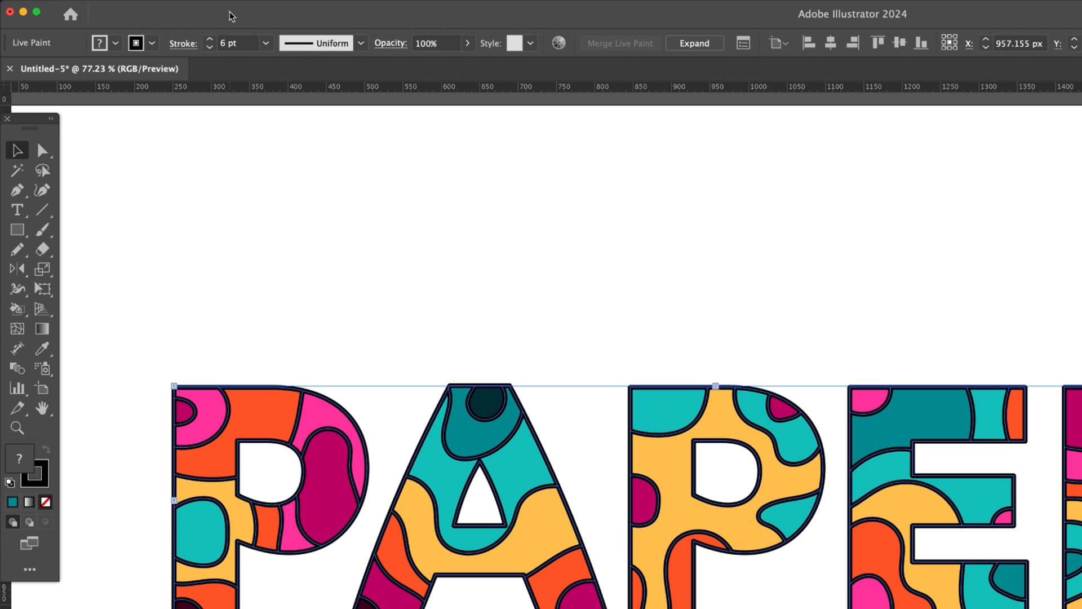
Expand the Live Paint lettering with Object, Fill and Stroke checked
left_click(162, 7)
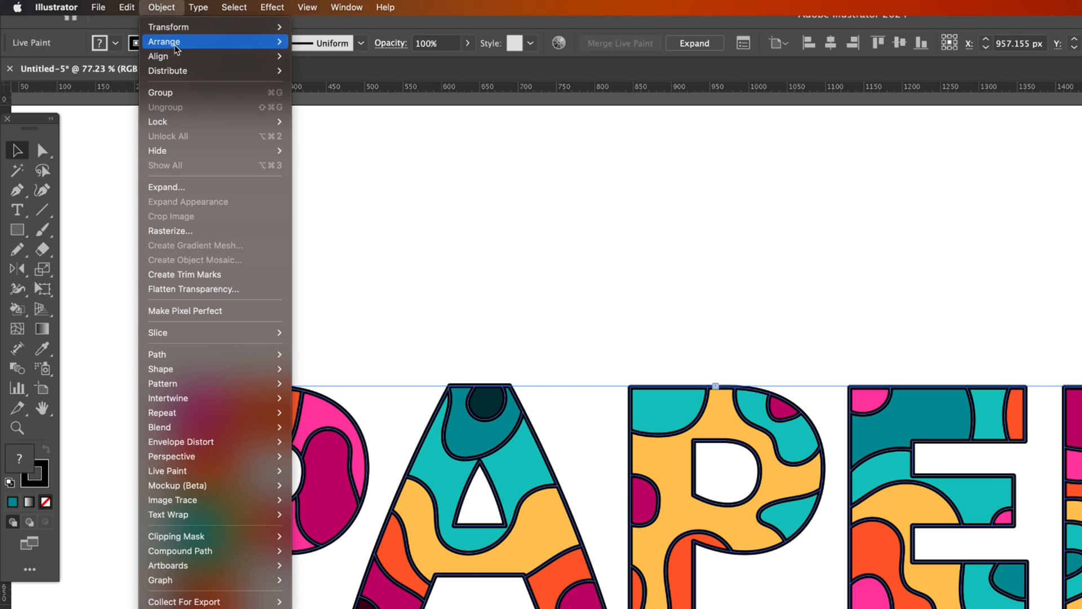
mouse_move(197, 187)
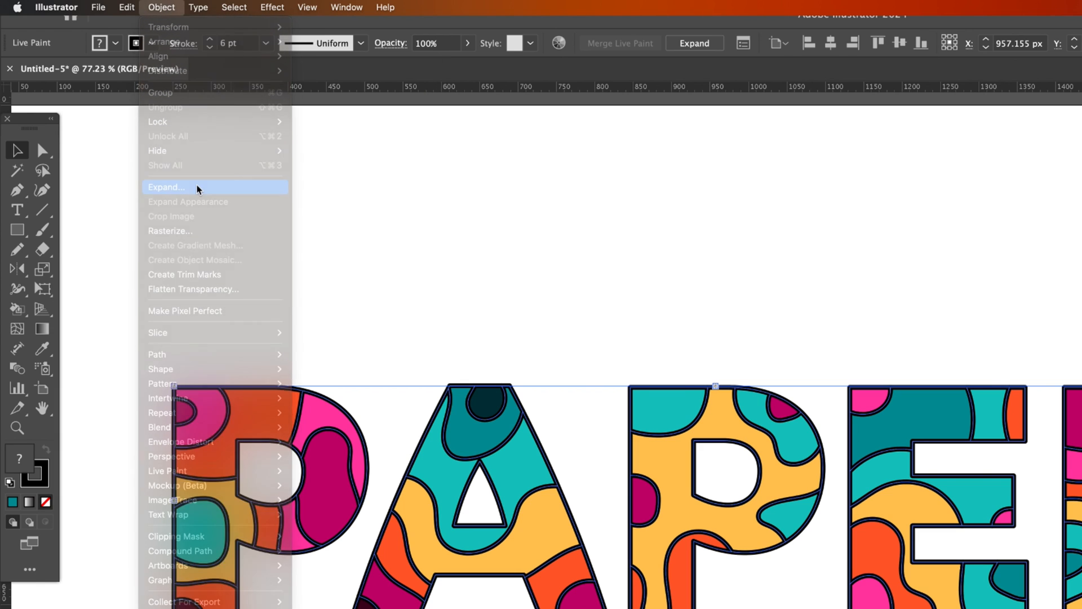
left_click(166, 187)
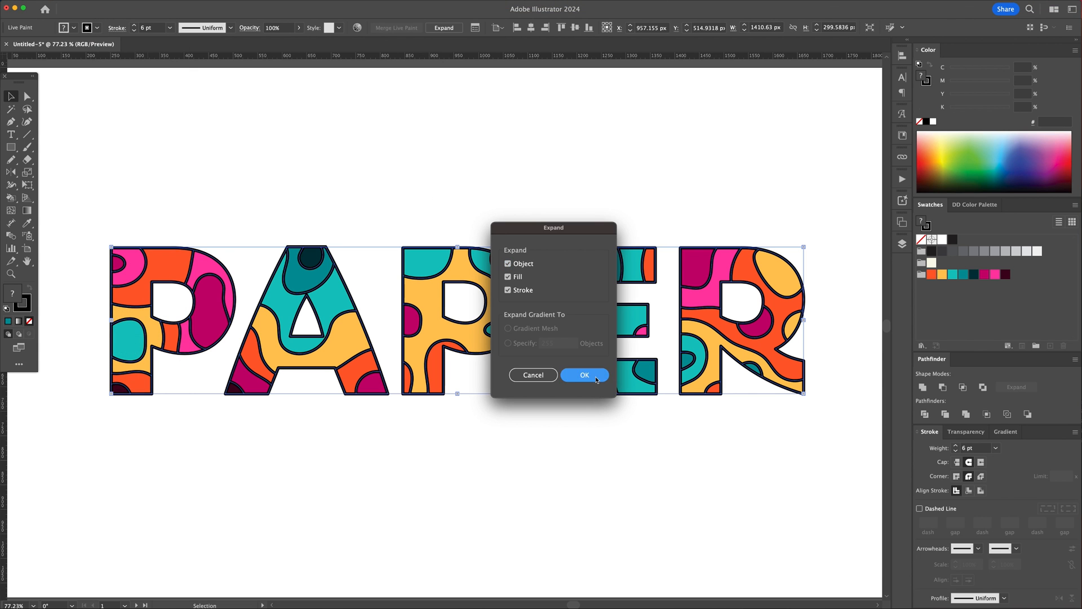
left_click(583, 374)
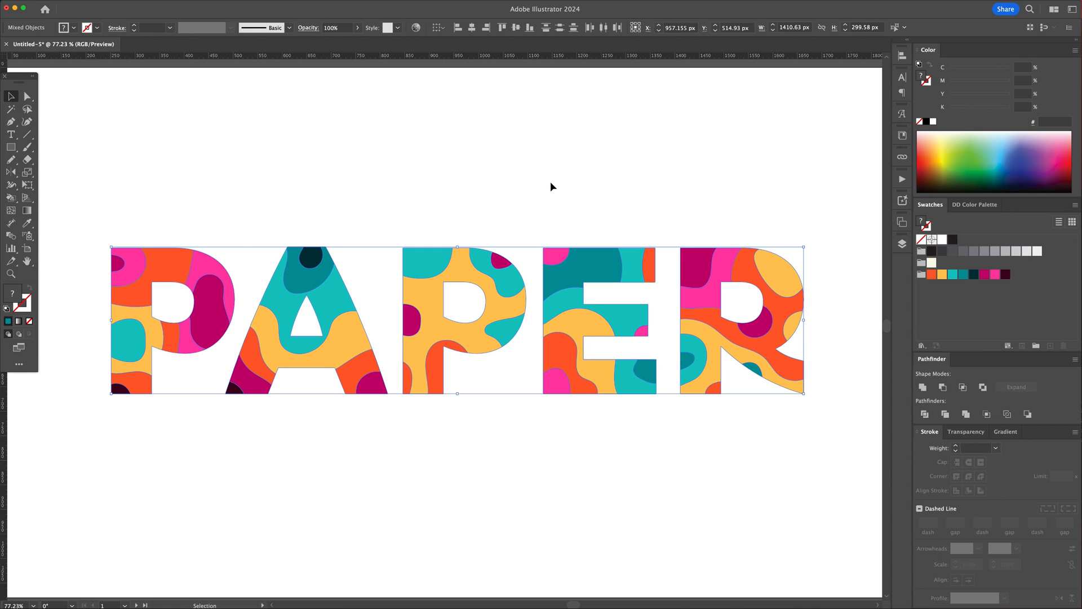
mouse_move(821, 426)
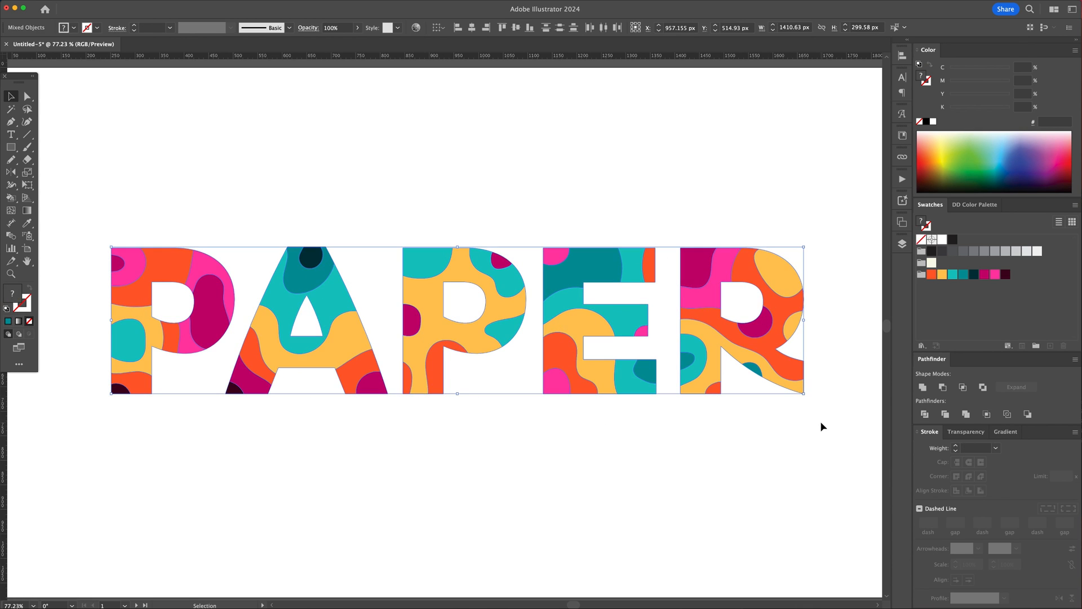
Apply a Multiply drop shadow at 75% opacity, 0 offsets and 8 px blur
left_click(293, 8)
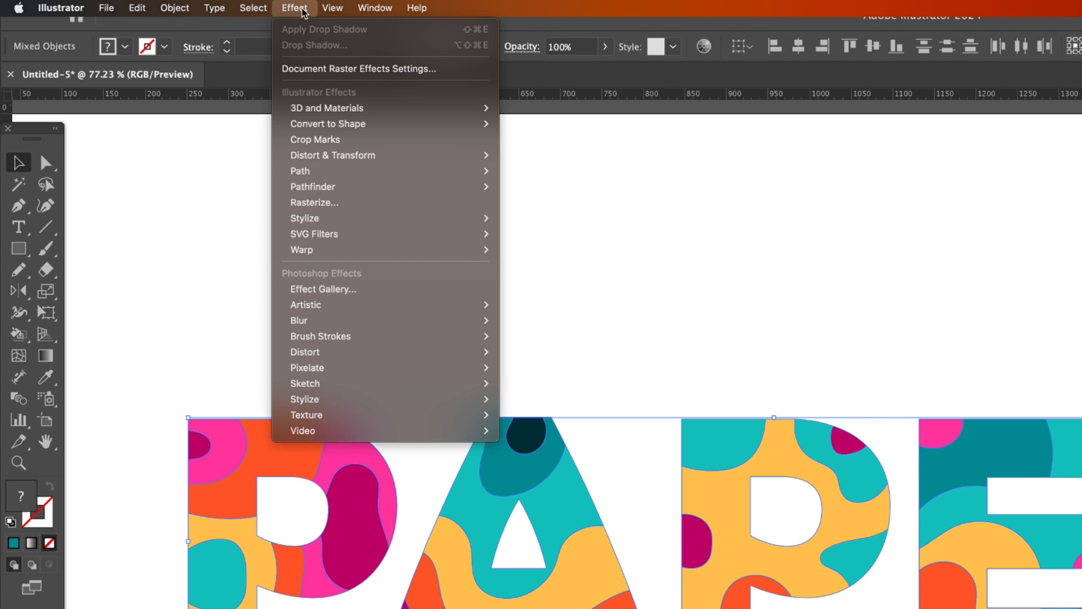
mouse_move(303, 218)
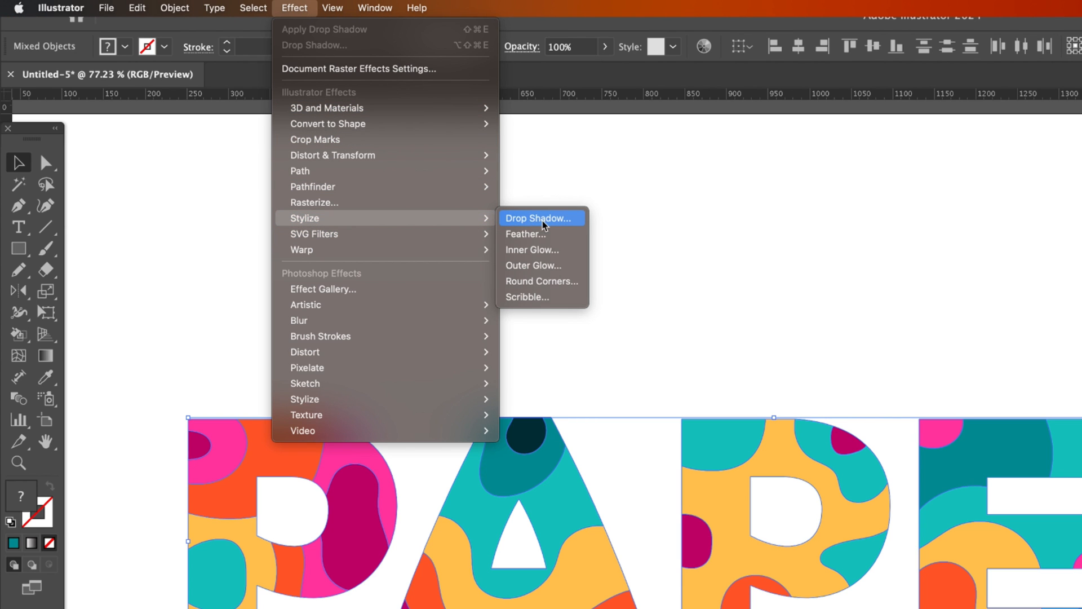
left_click(538, 218)
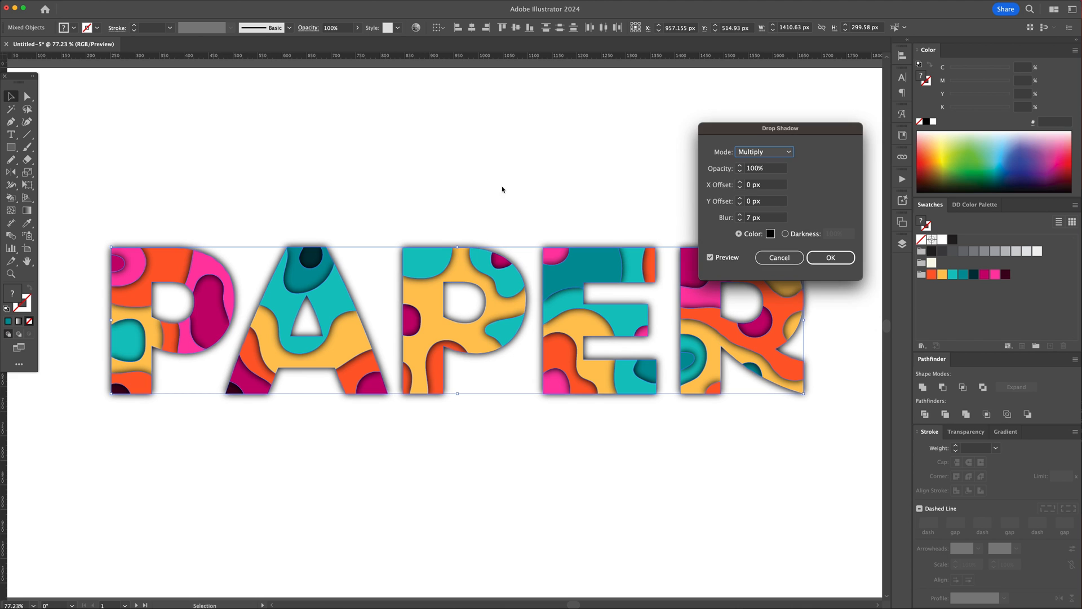
triple_click(759, 217)
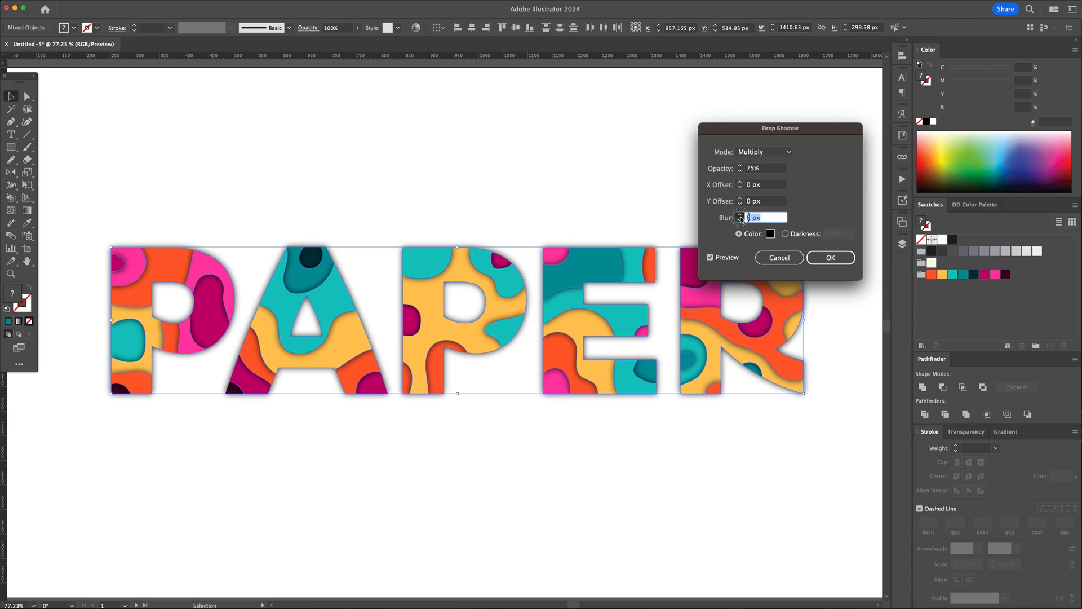
type("8")
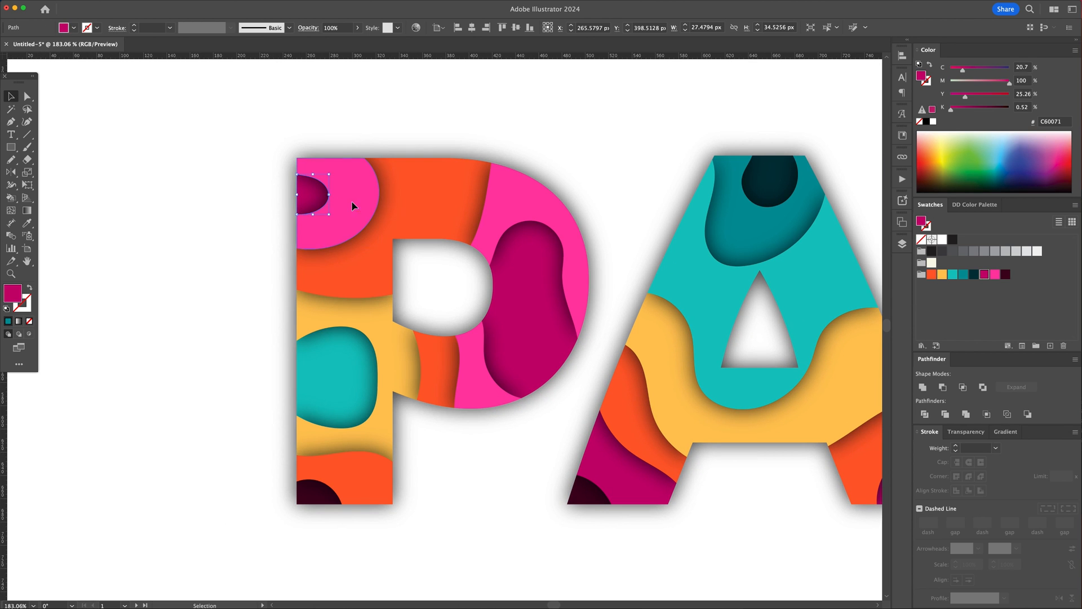
left_click(210, 234)
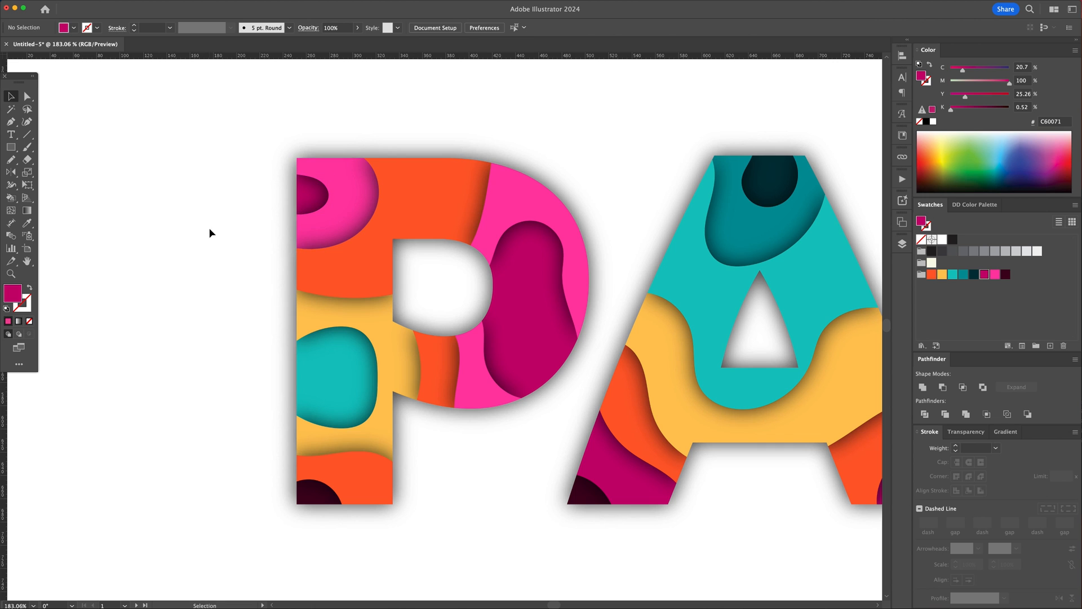
scroll("right", 3)
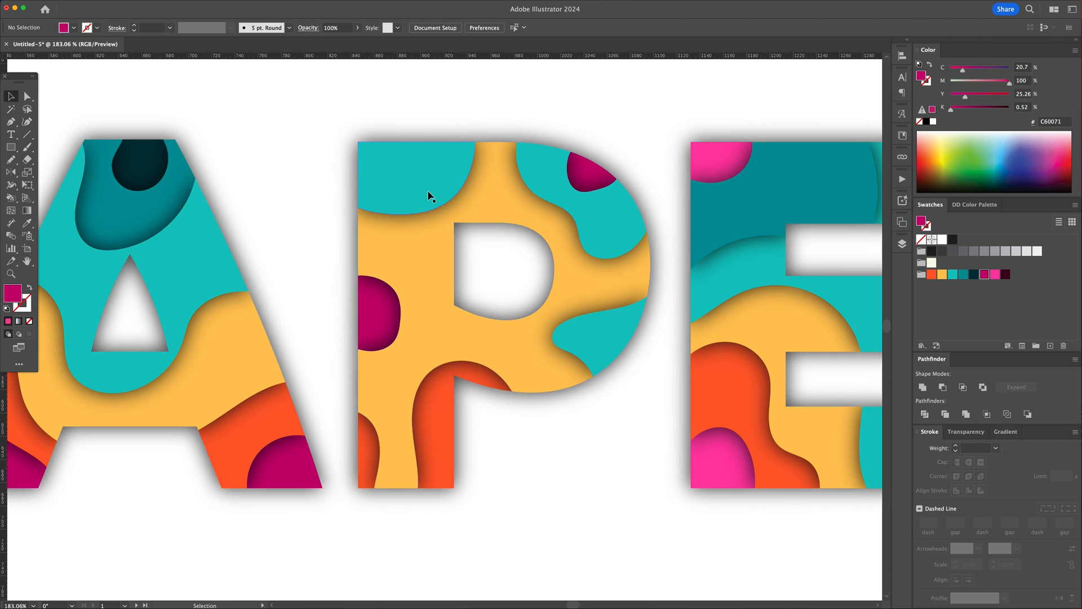
left_click(587, 172)
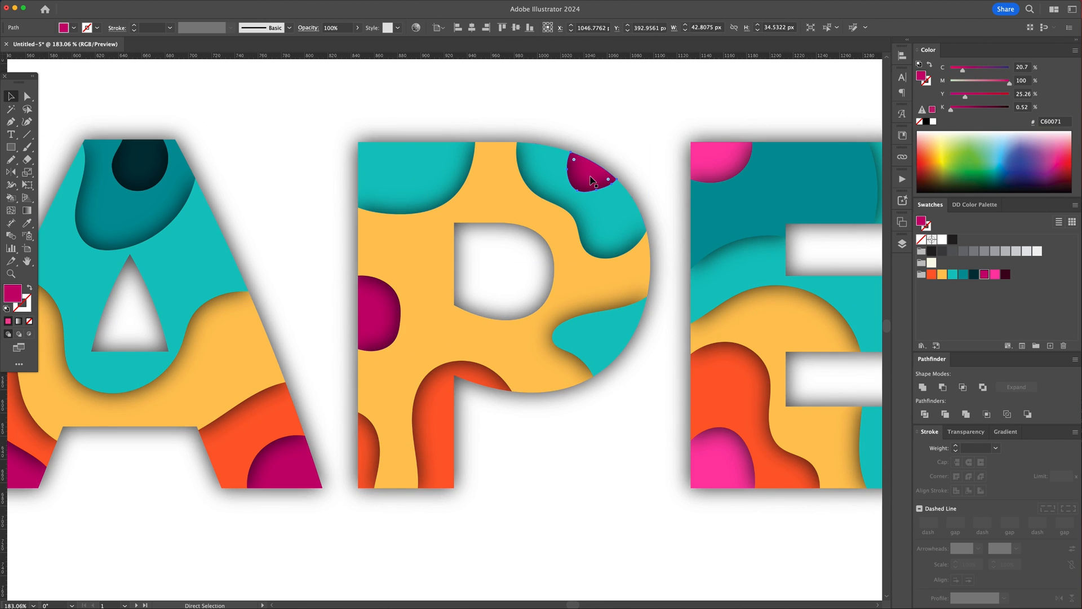
scroll("right", 3)
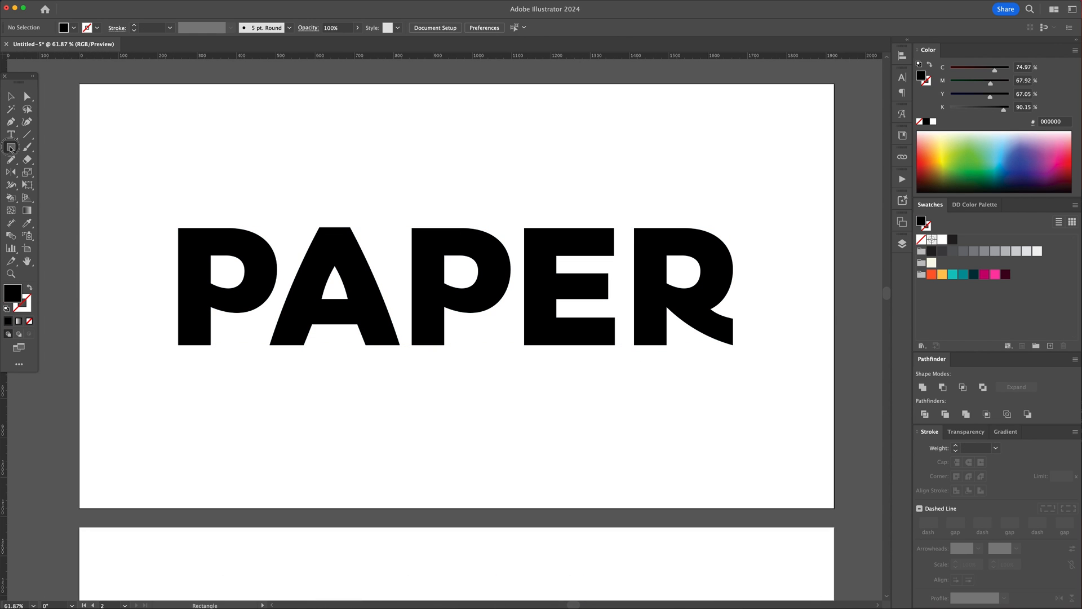
Add a 1920×1080 beige rectangle, send it behind the PAPER lettering, and select both
left_click(932, 263)
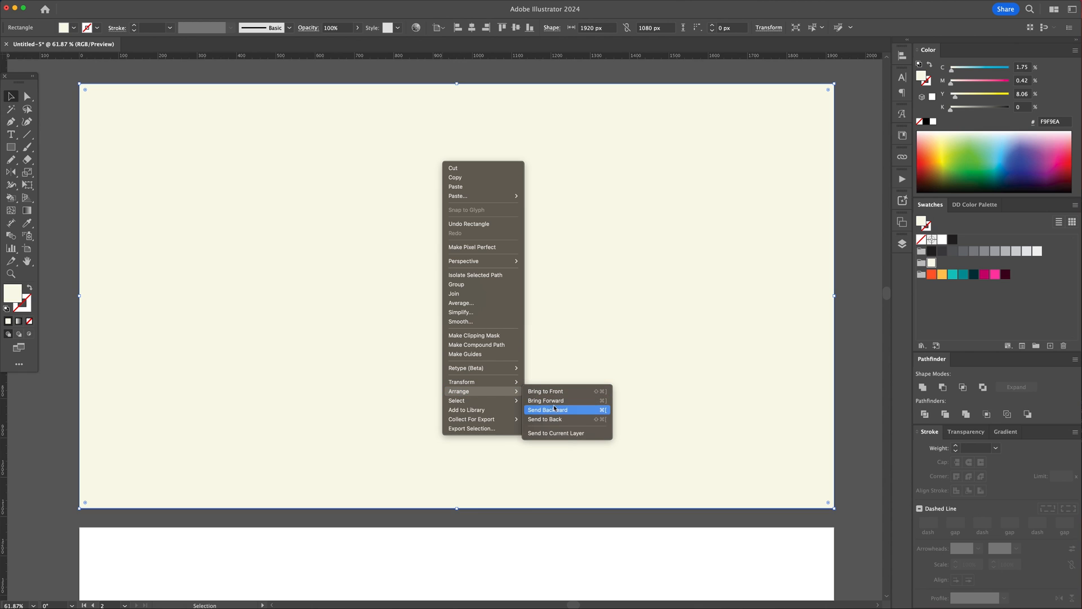
left_click(547, 409)
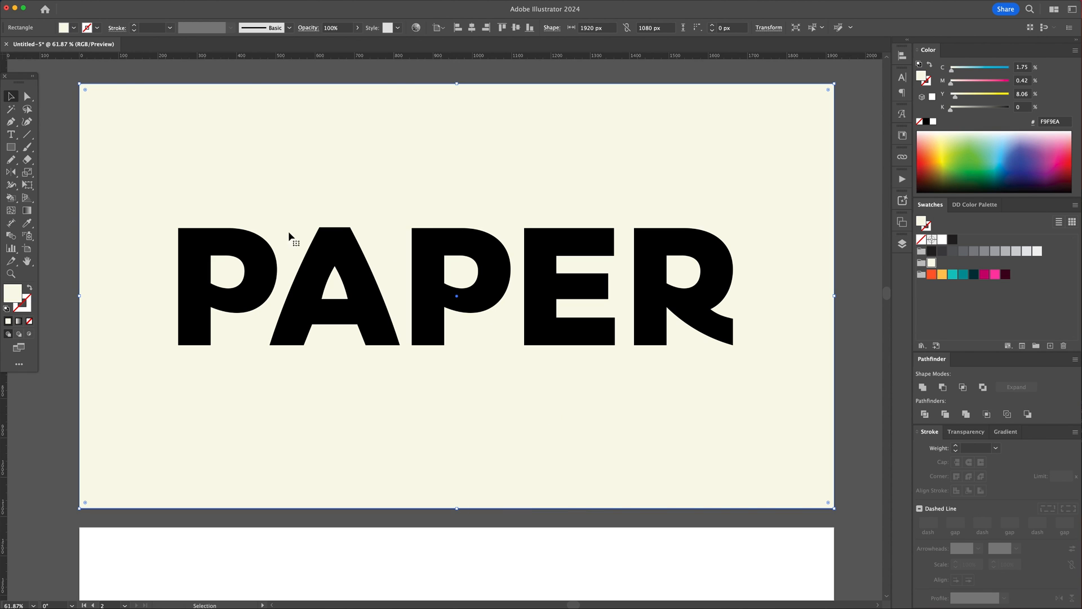
left_click(102, 264)
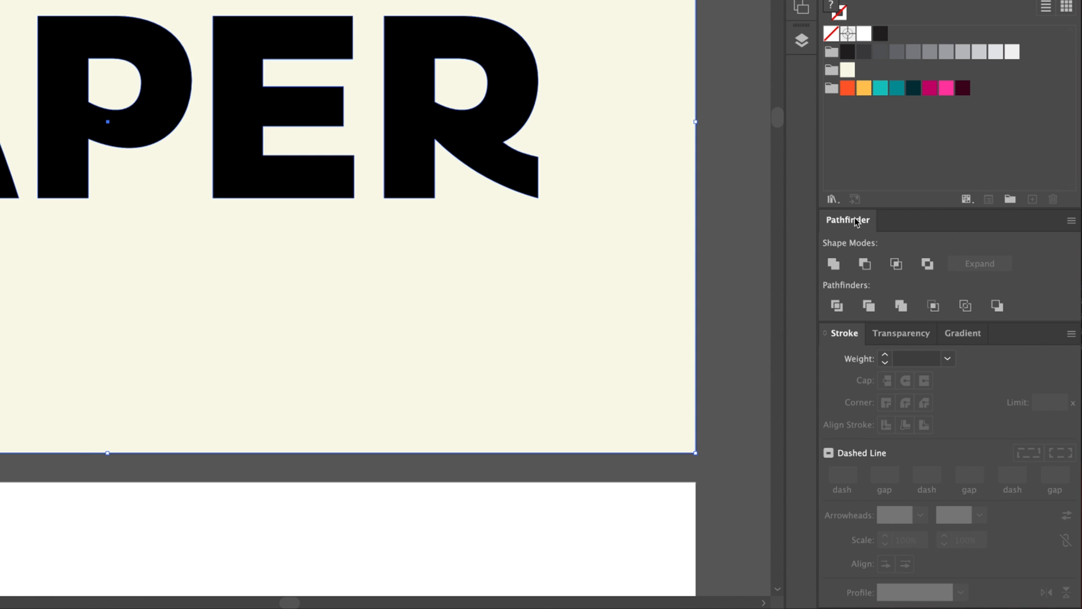
mouse_move(864, 264)
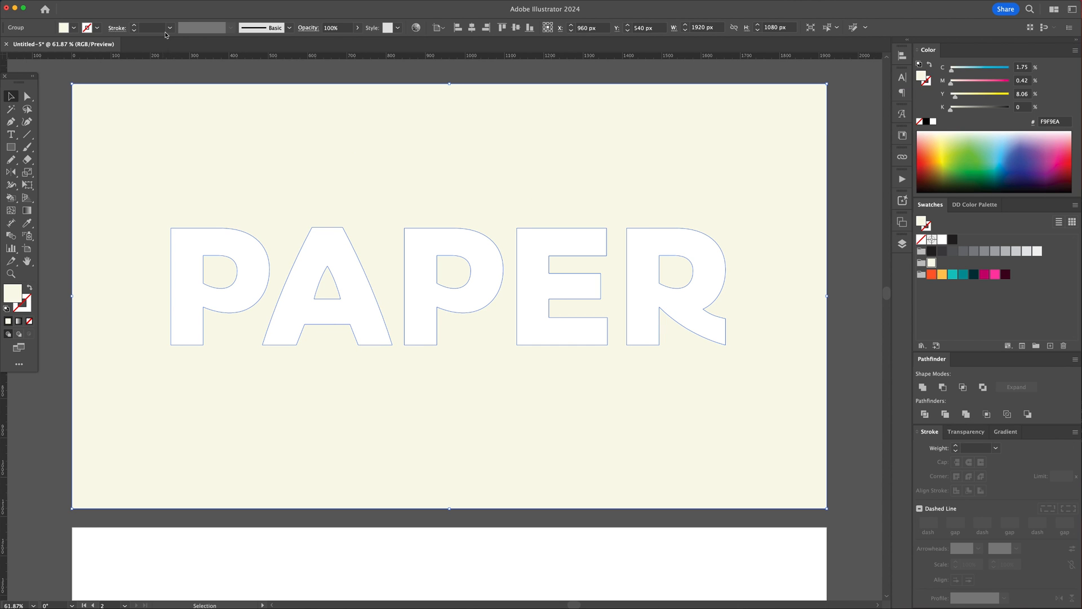
Apply a Drop Shadow at 70% opacity and 8 px blur, then deselect
left_click(174, 5)
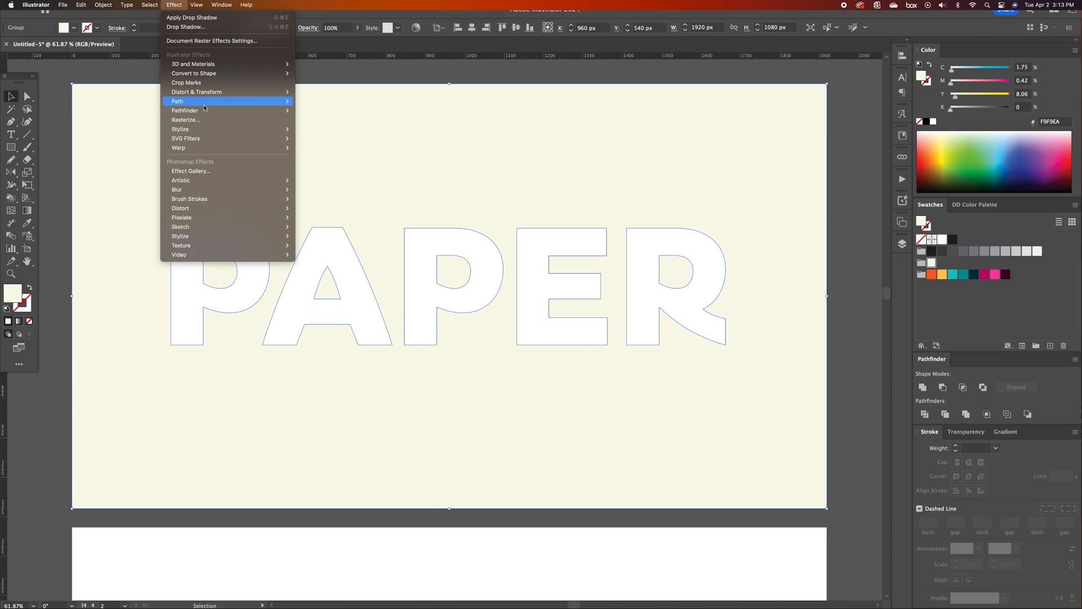
left_click(185, 27)
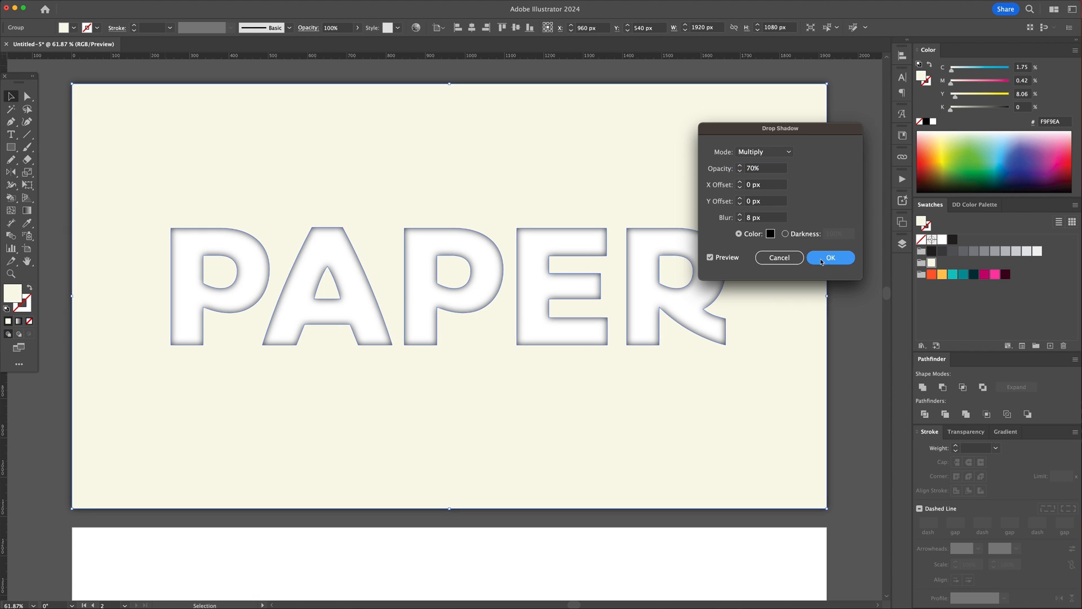
left_click(830, 257)
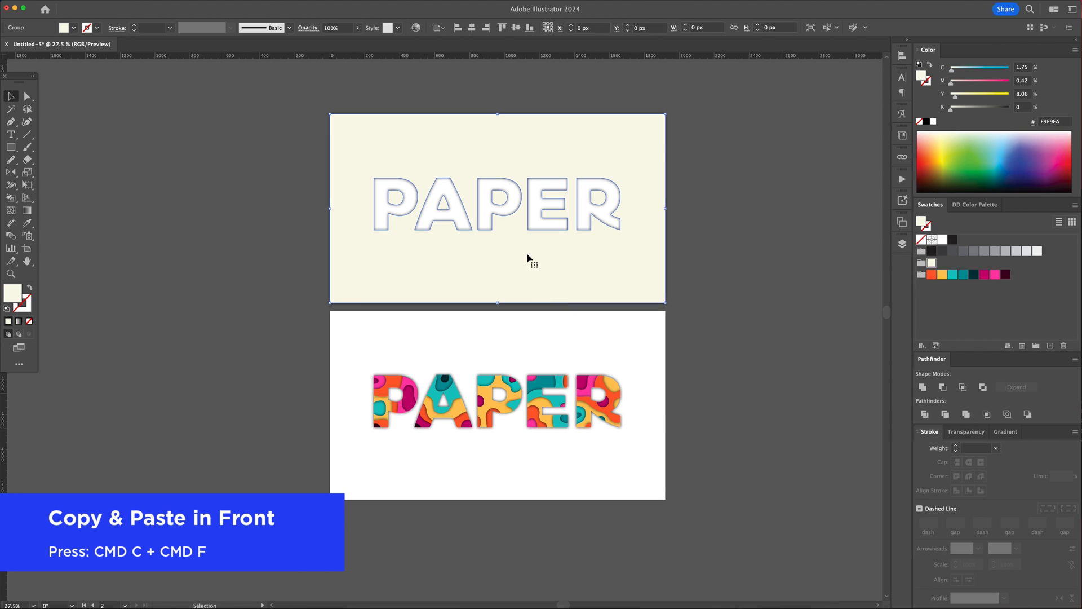
left_click(511, 345)
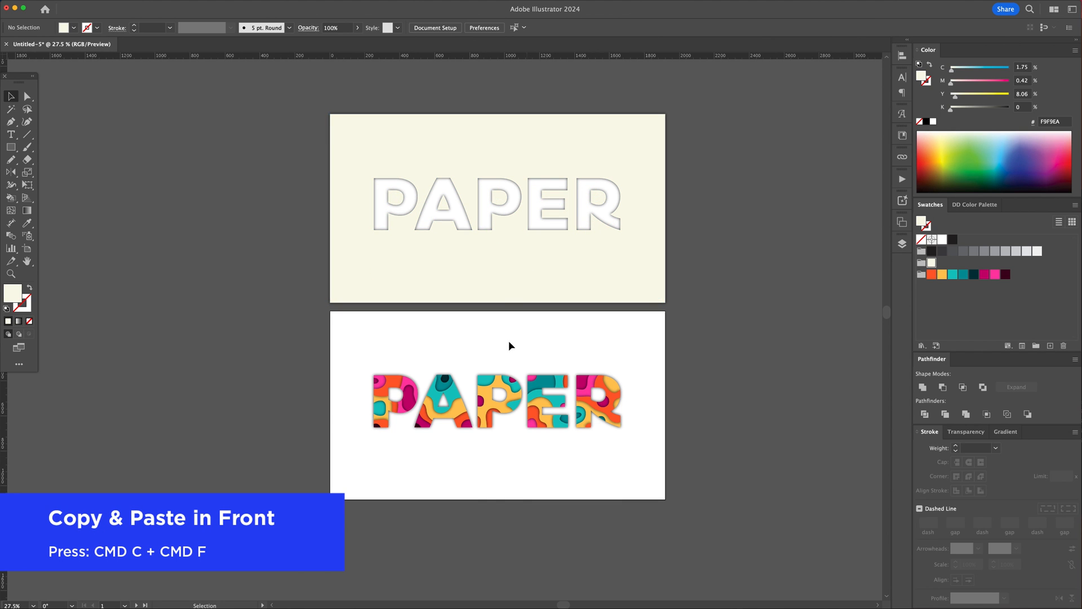